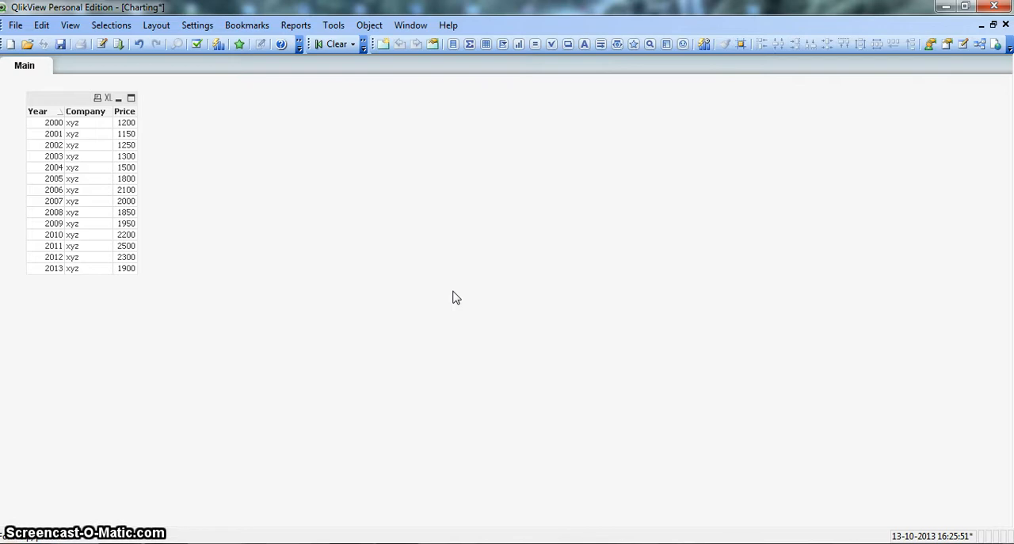
pyautogui.moveTo(82, 219)
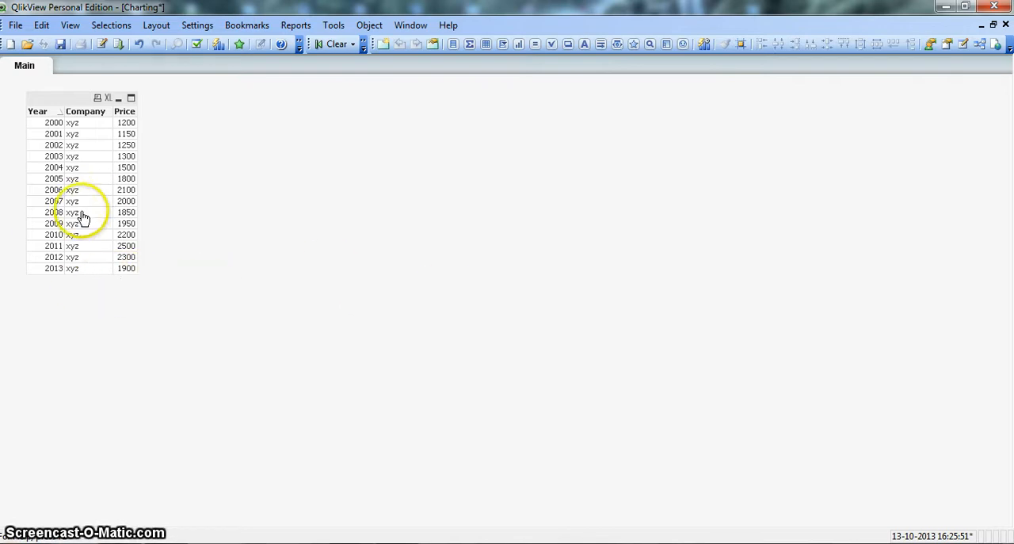
pyautogui.moveTo(92, 193)
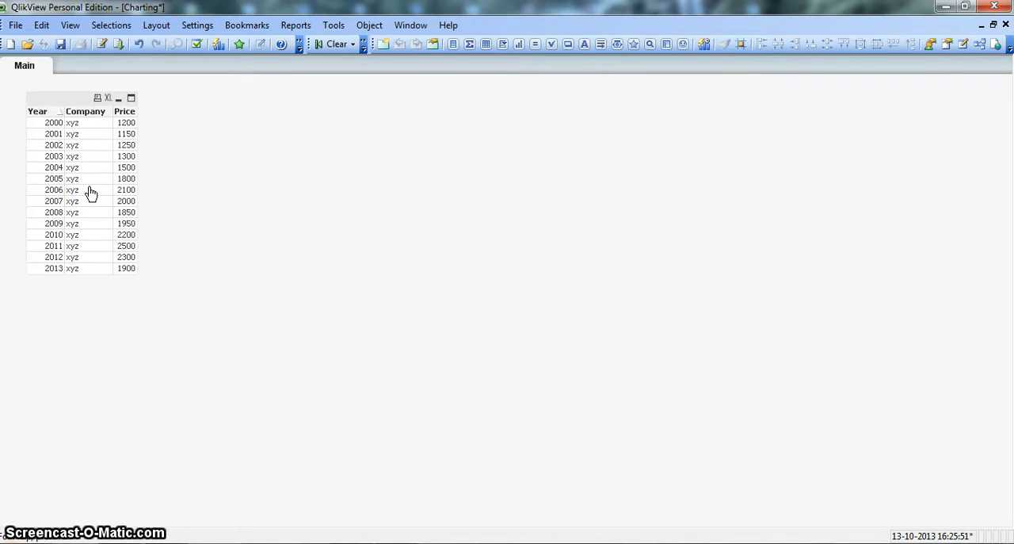
pyautogui.moveTo(181, 167)
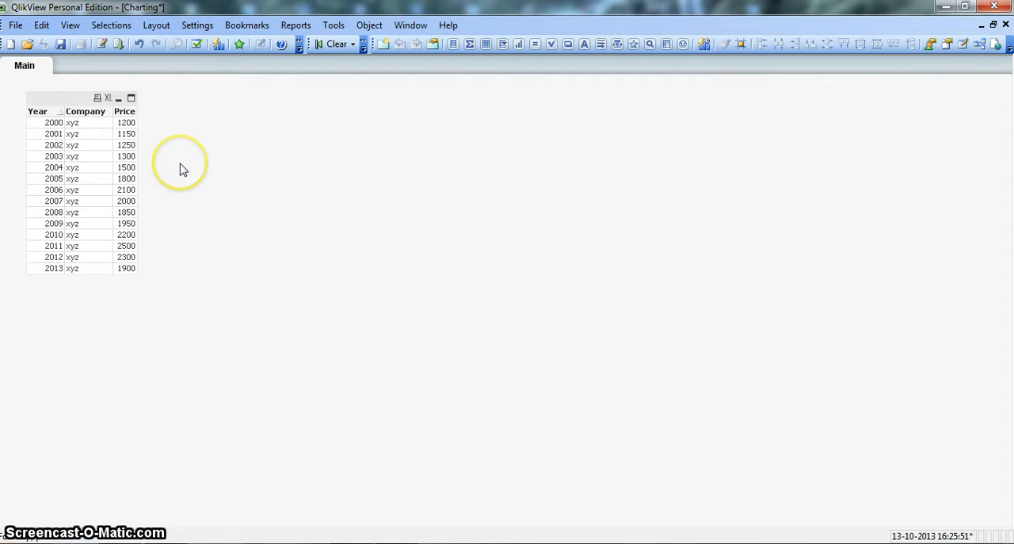
pyautogui.moveTo(182, 168)
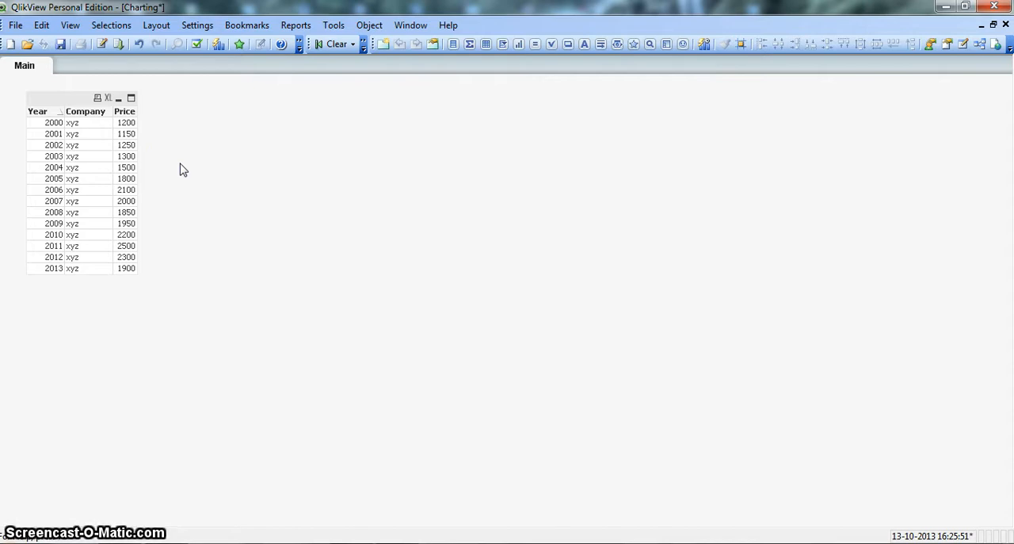
pyautogui.moveTo(73, 206)
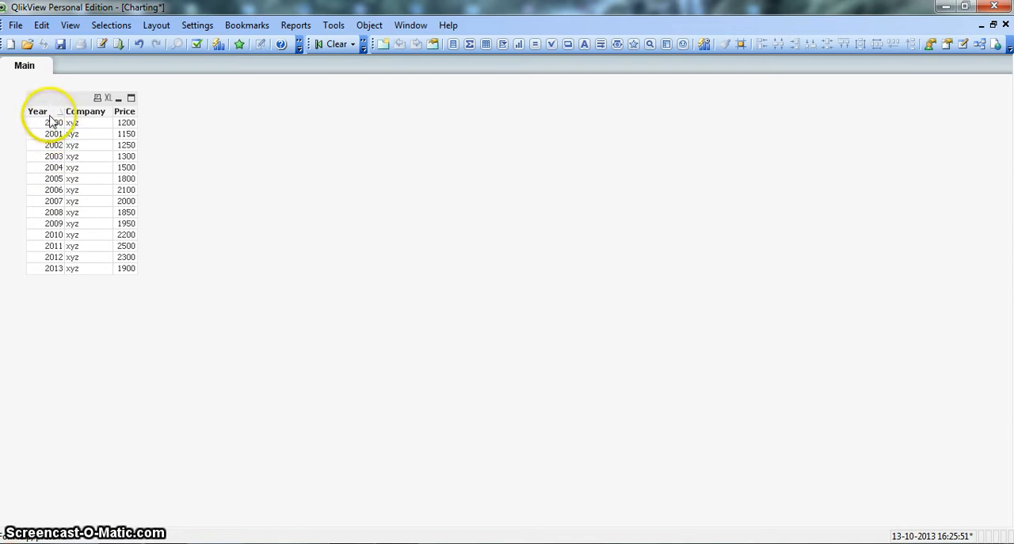
pyautogui.moveTo(55, 293)
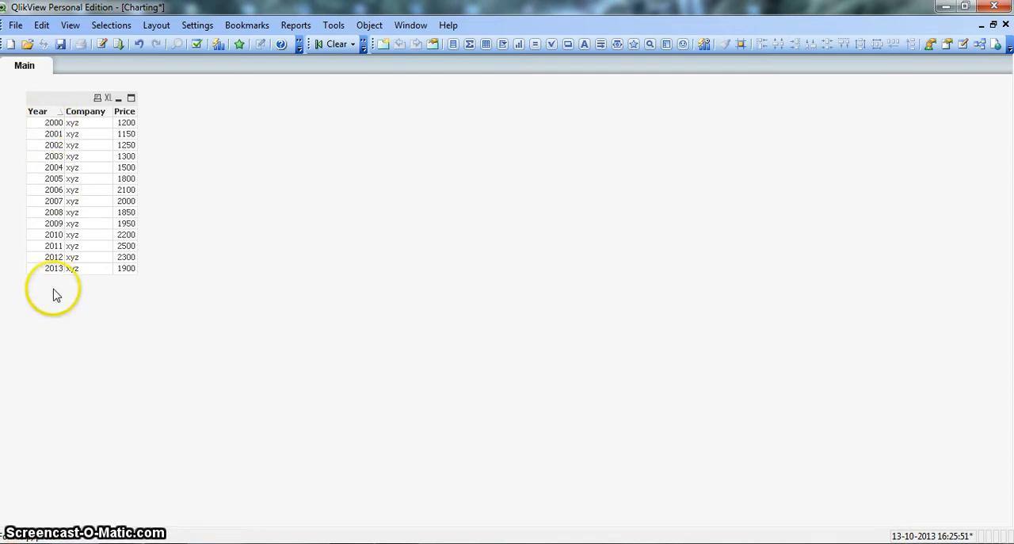
pyautogui.moveTo(98, 126)
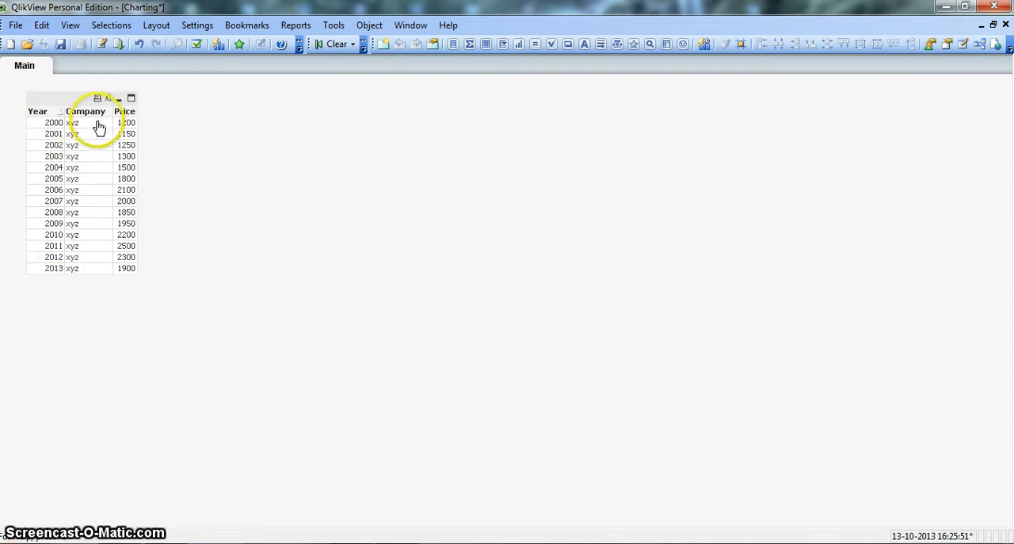
pyautogui.moveTo(104, 161)
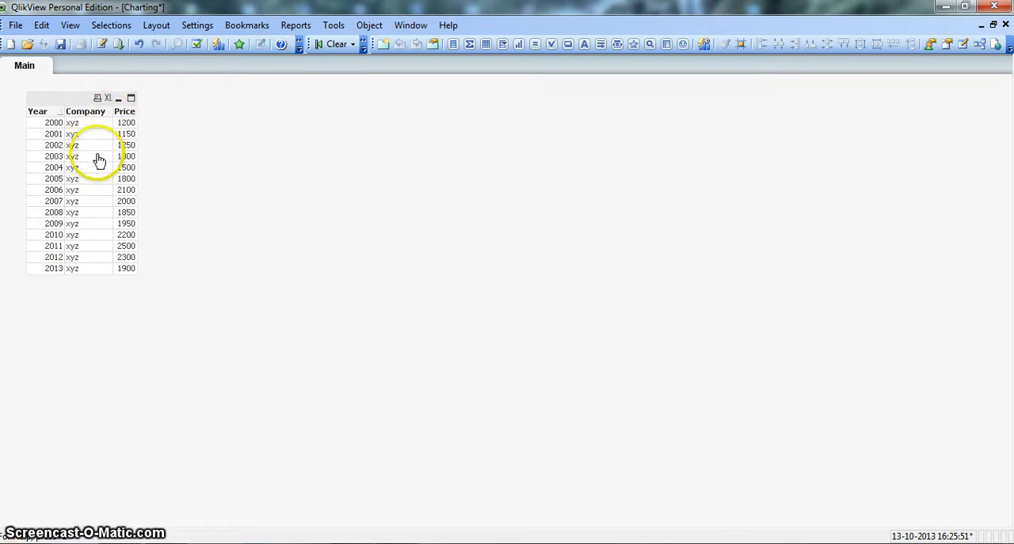
pyautogui.moveTo(128, 141)
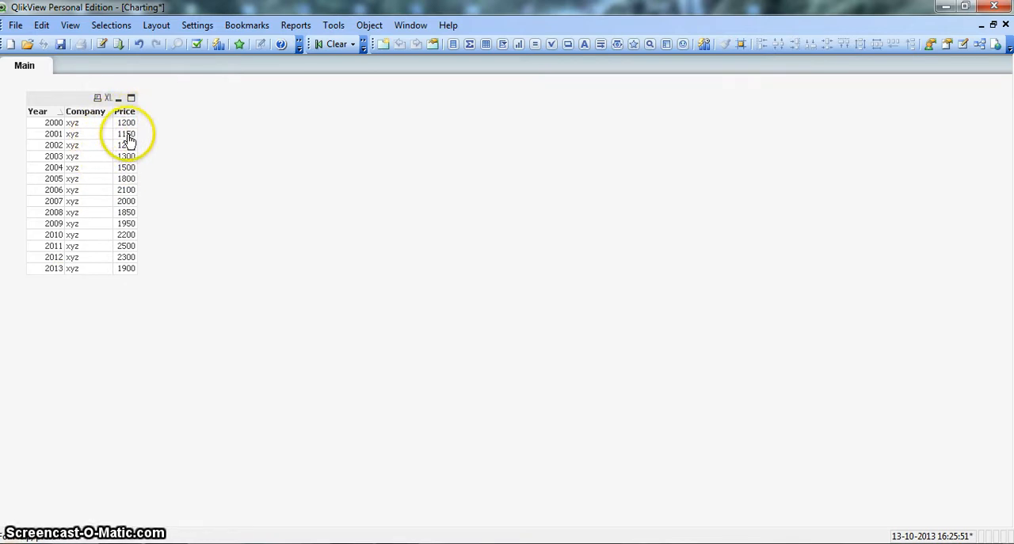
pyautogui.moveTo(128, 254)
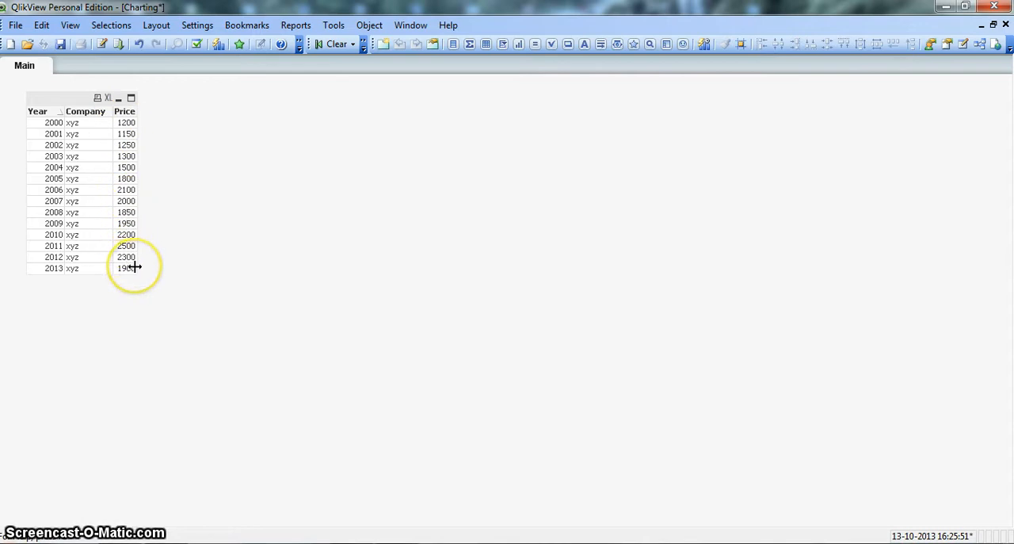
pyautogui.moveTo(246, 133)
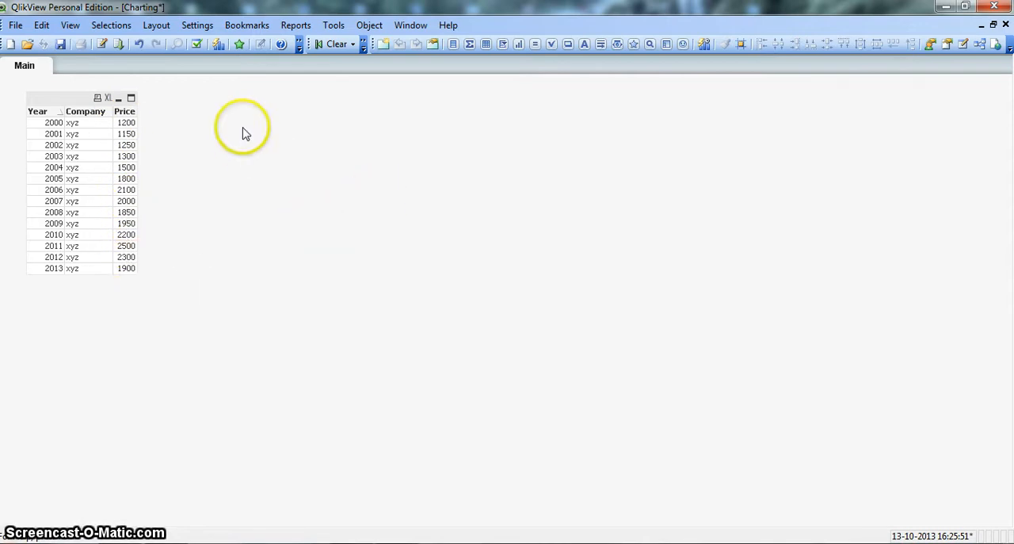
# Step: Create a new chart on the sheet with Year and Company as its dimensions
pyautogui.rightClick(246, 130)
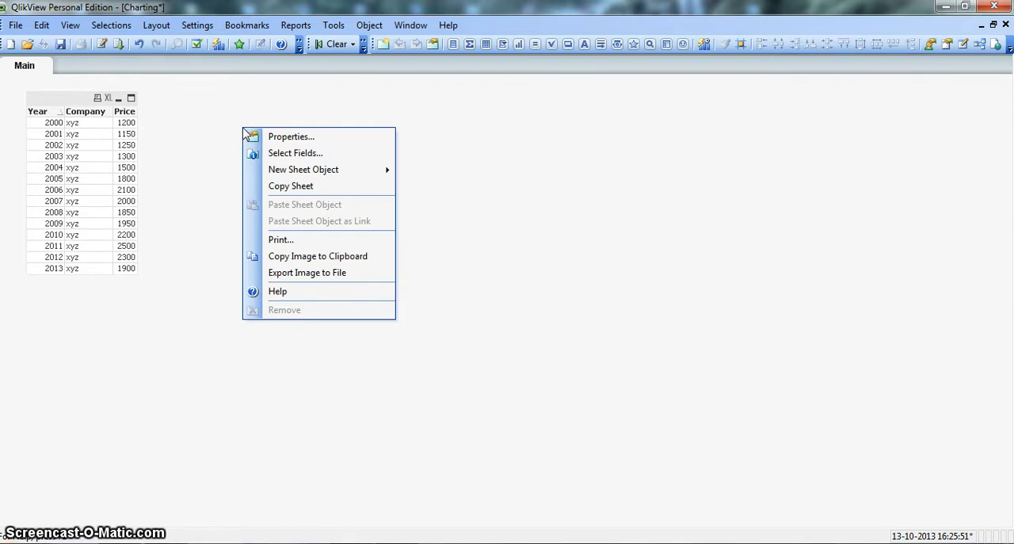
pyautogui.moveTo(331, 168)
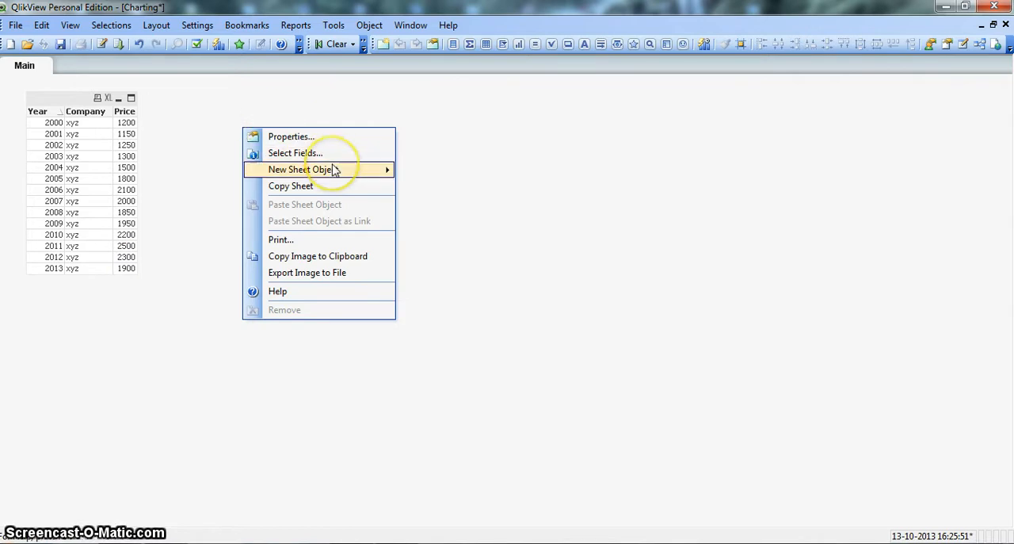
pyautogui.click(461, 239)
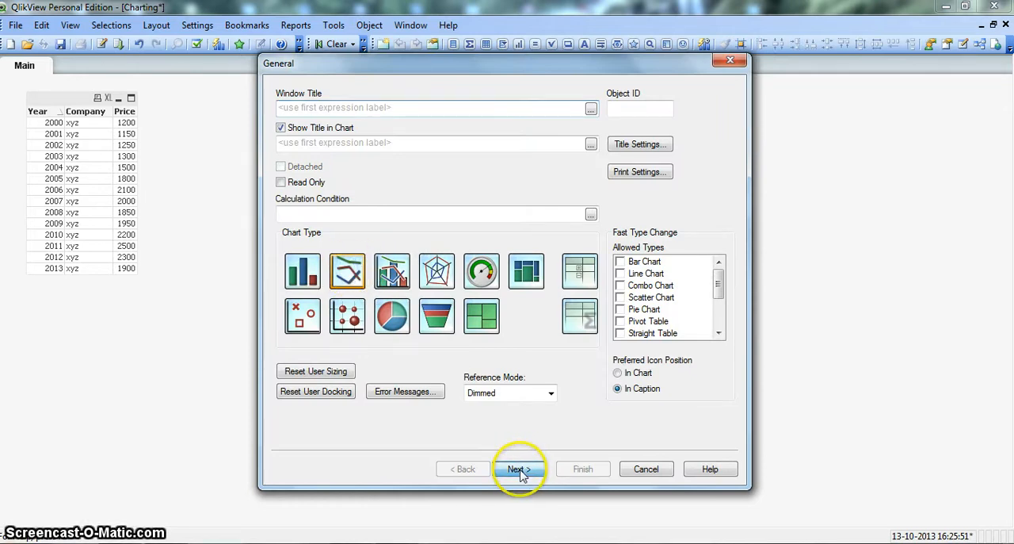
pyautogui.click(520, 469)
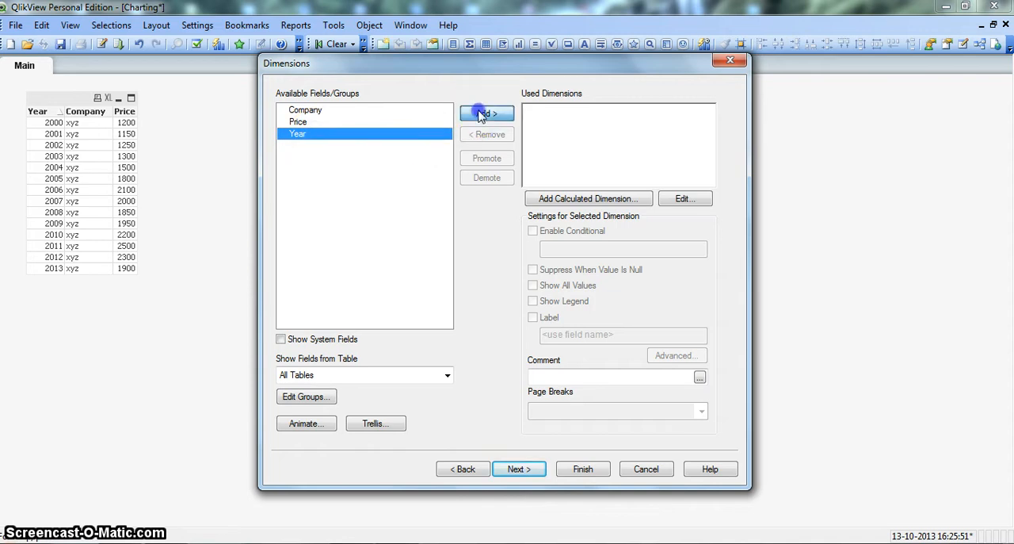
pyautogui.click(486, 112)
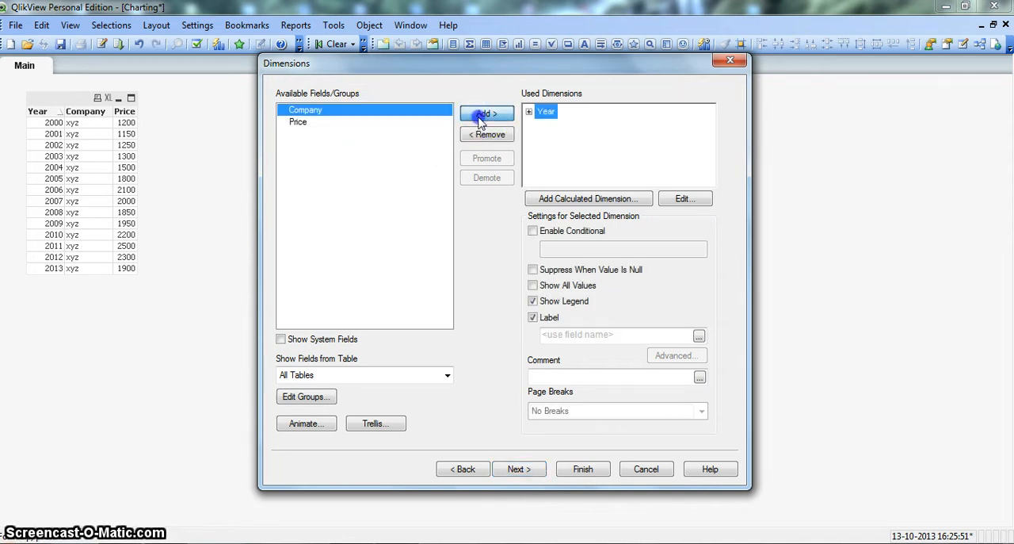
pyautogui.click(487, 114)
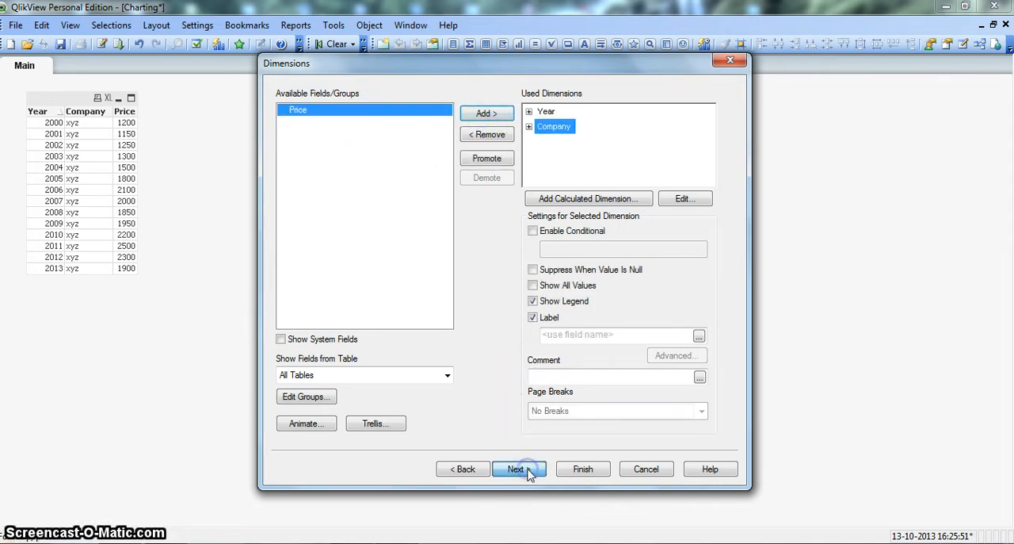
pyautogui.click(518, 469)
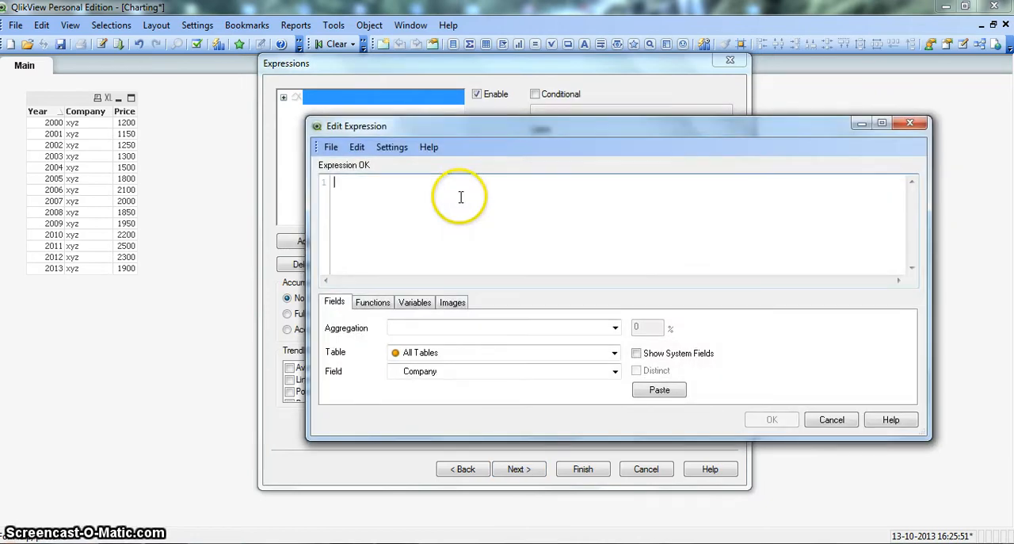
# Step: Add a Sum(Price) expression labelled 'Normal Line Chart' and finish the chart
pyautogui.write('Sum()')
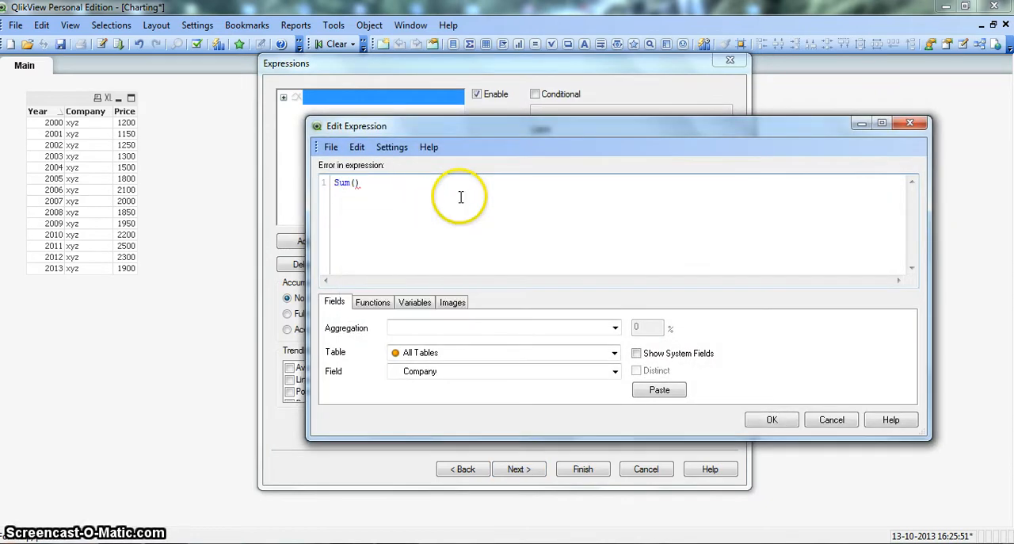
pyautogui.write('Price')
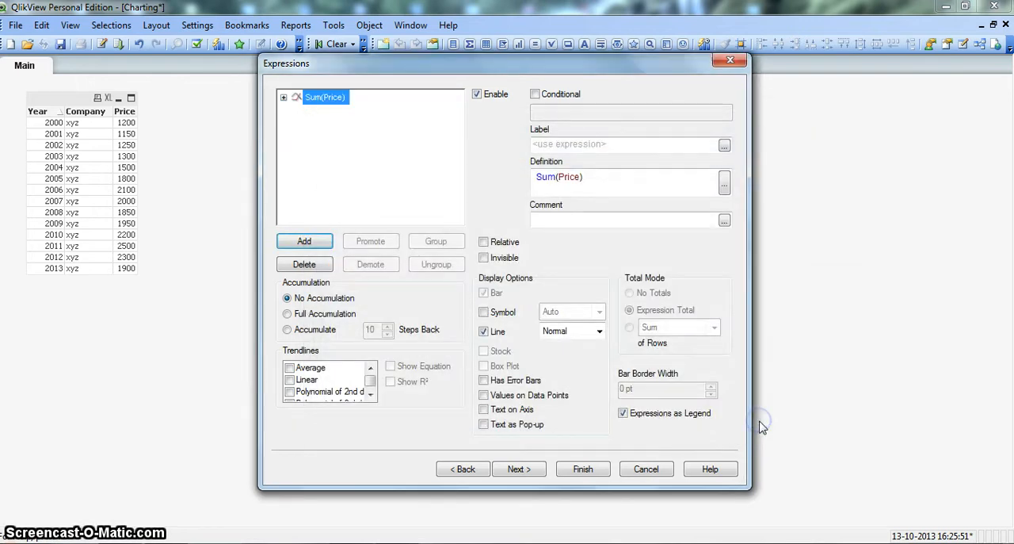
pyautogui.click(626, 144)
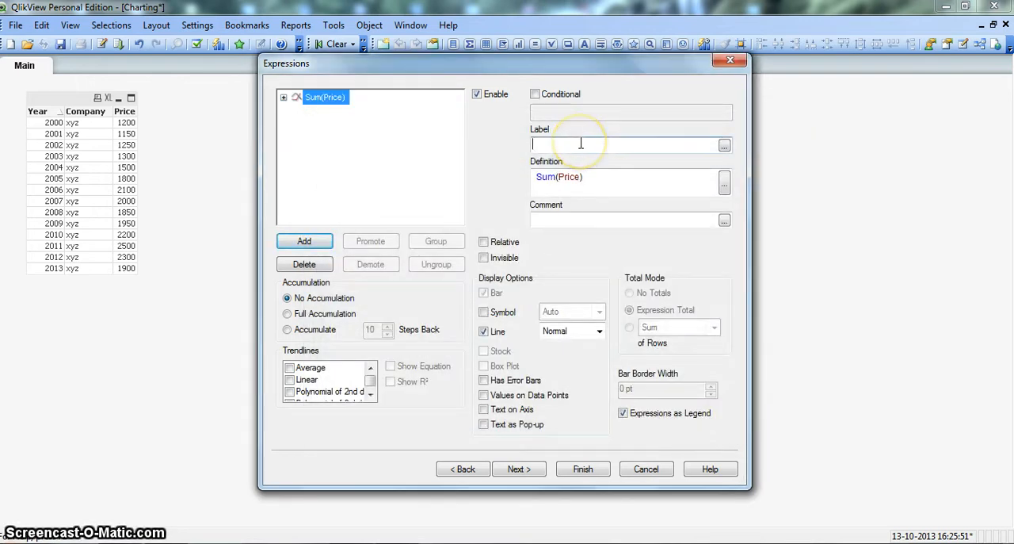
pyautogui.write('Nor')
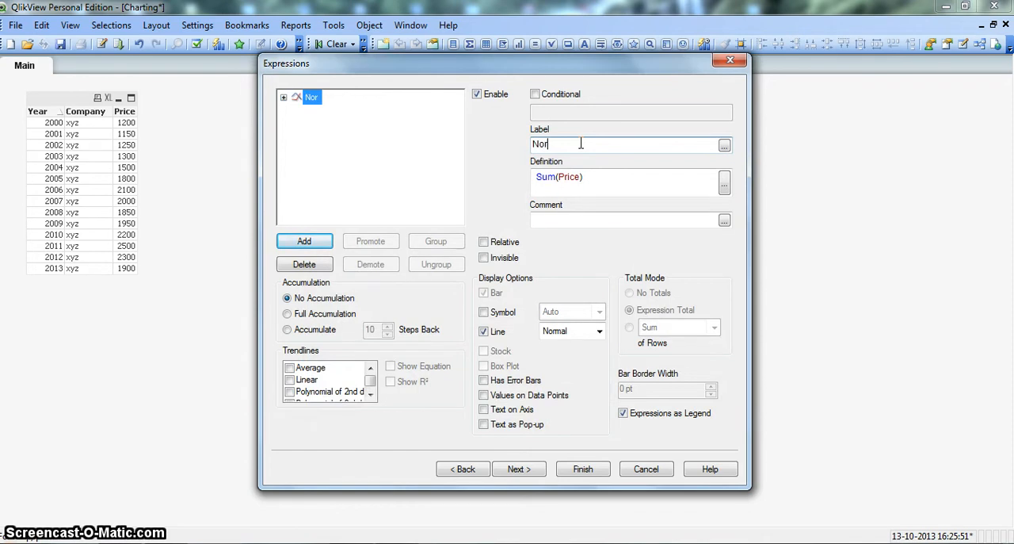
pyautogui.write('mal')
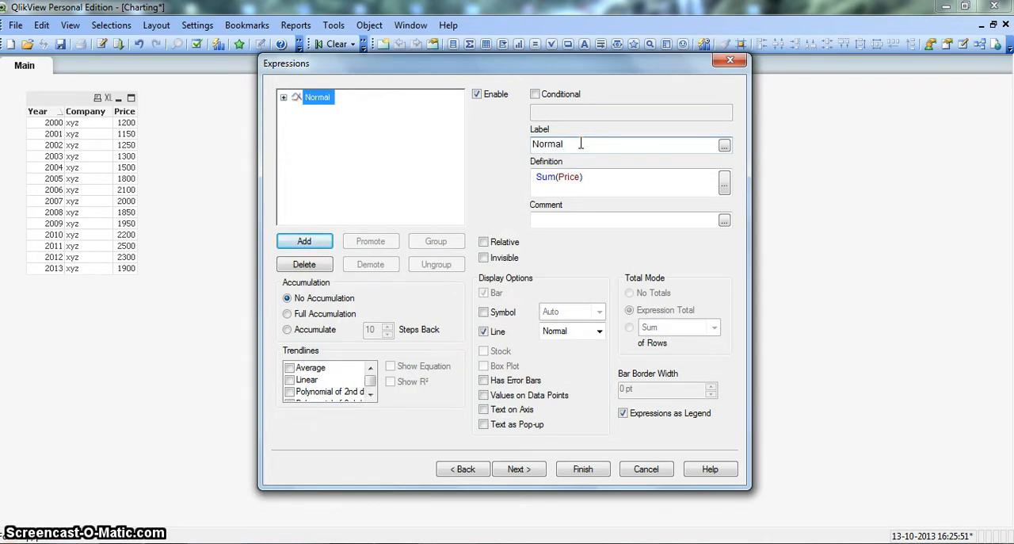
pyautogui.write('Line Chart')
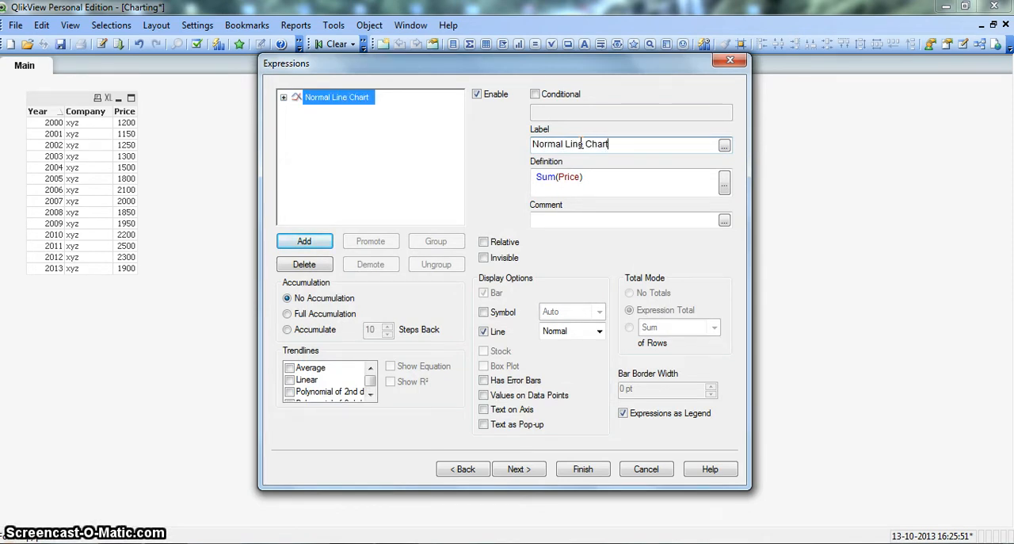
pyautogui.moveTo(583, 469)
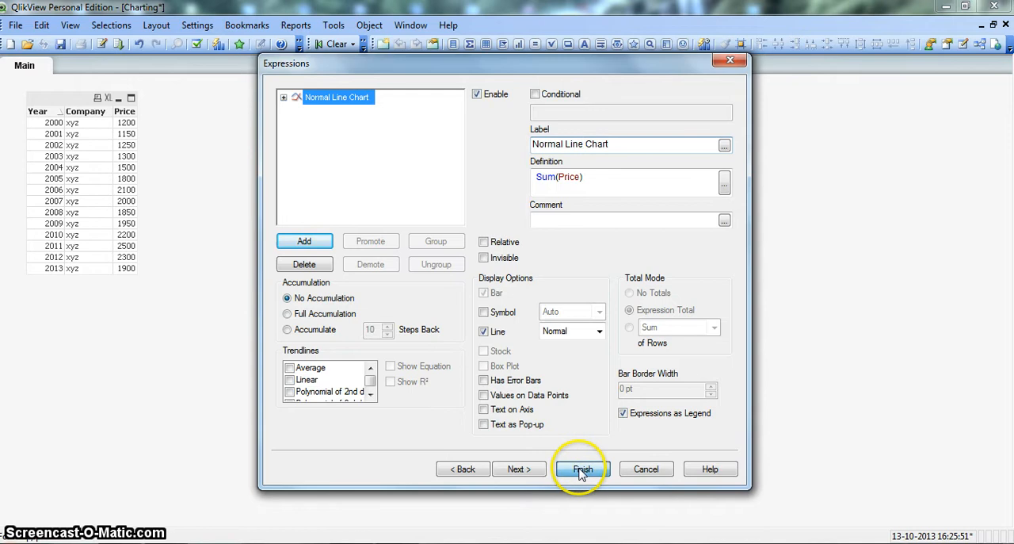
pyautogui.click(581, 469)
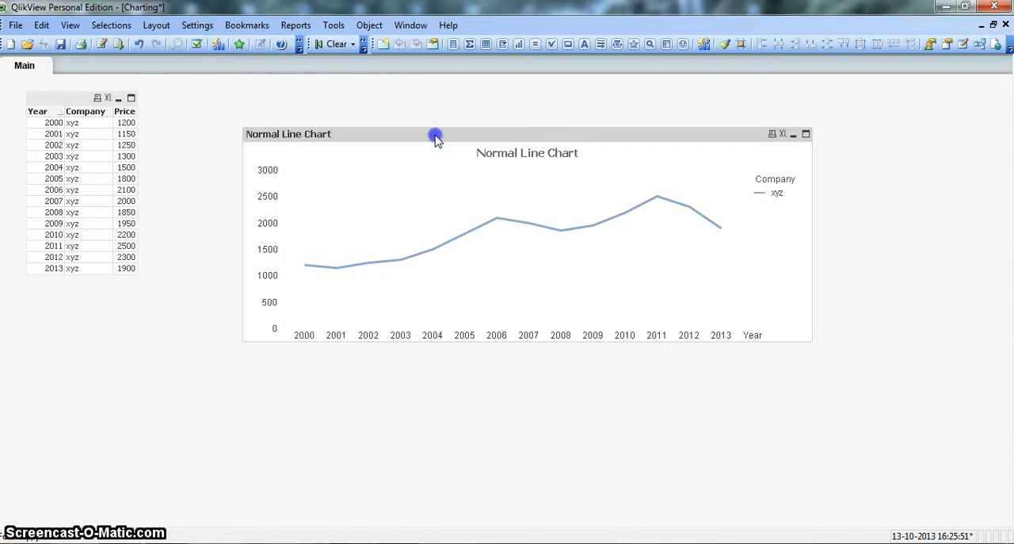
# Step: Move the Normal Line Chart up beside the data table
pyautogui.moveTo(435, 134); pyautogui.dragTo(339, 100)
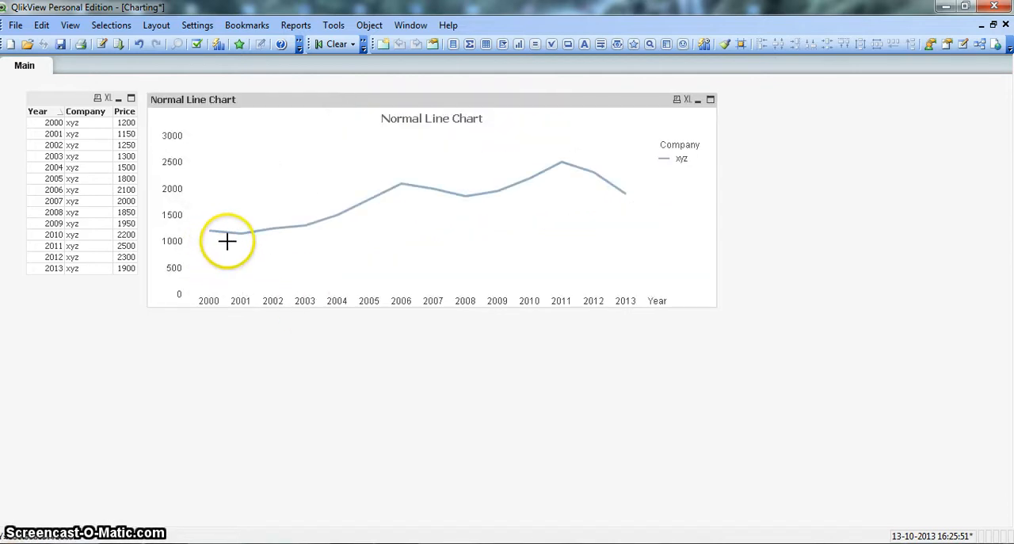
pyautogui.moveTo(380, 190)
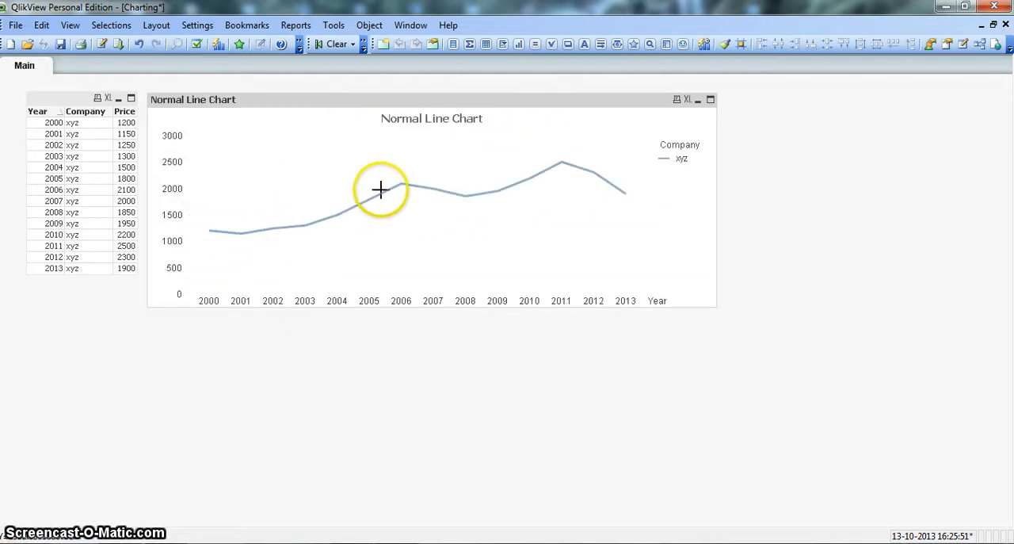
pyautogui.moveTo(462, 196)
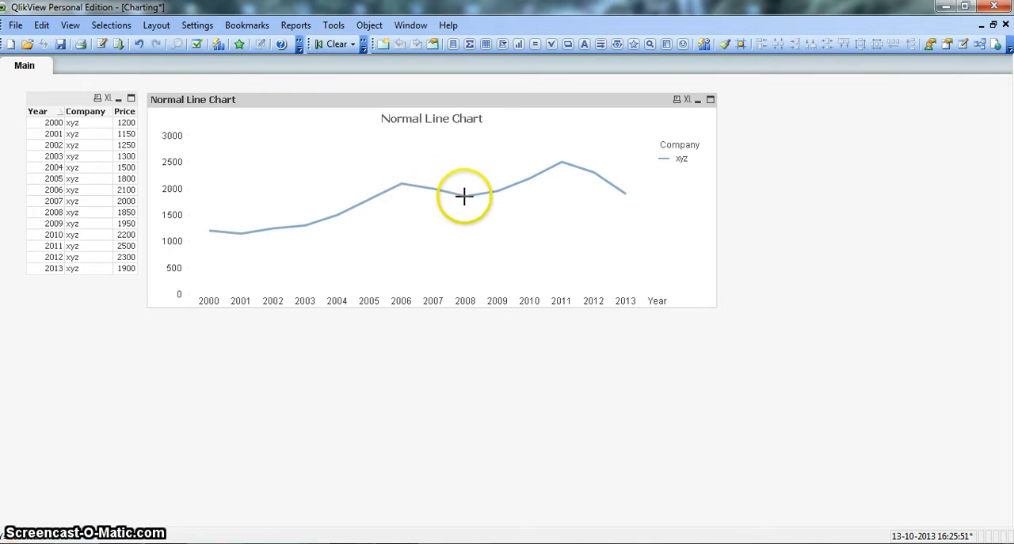
pyautogui.moveTo(642, 207)
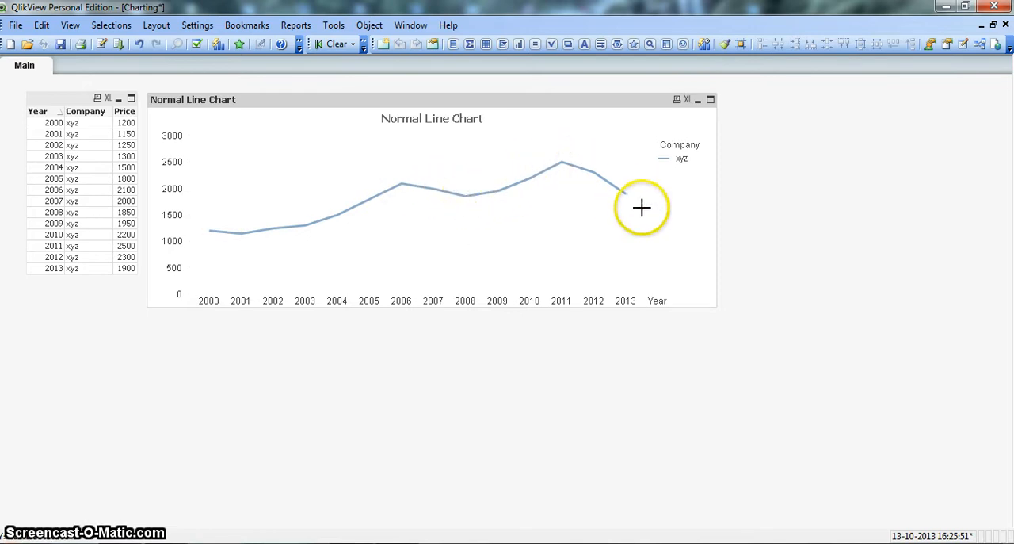
pyautogui.moveTo(662, 384)
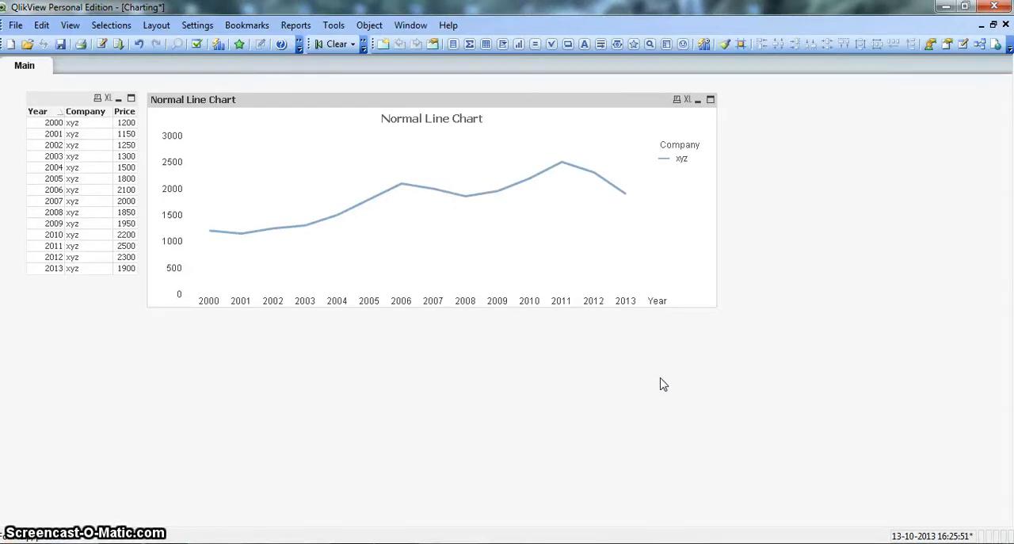
pyautogui.moveTo(398, 323)
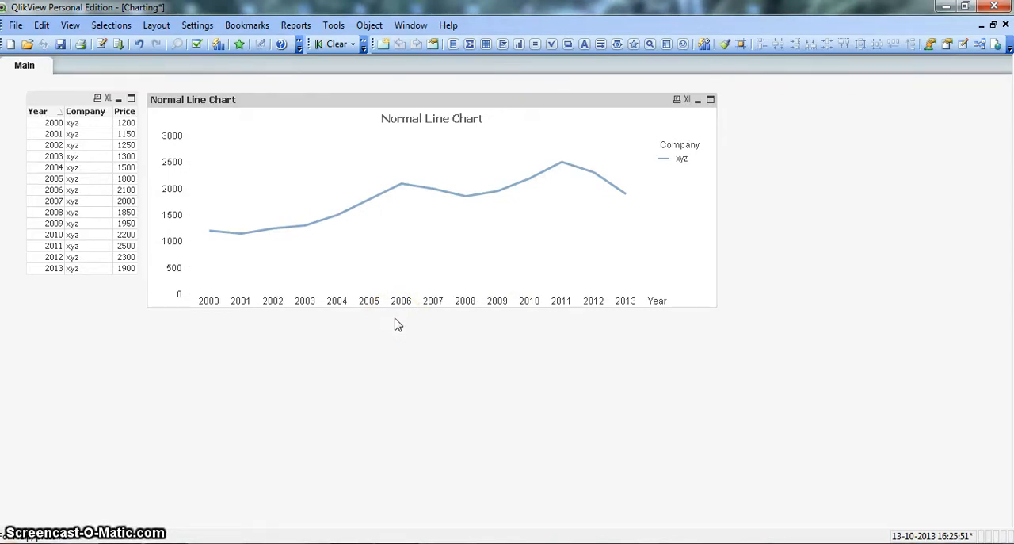
# Step: Create a second chart with Year and Company as its dimensions
pyautogui.rightClick(399, 323)
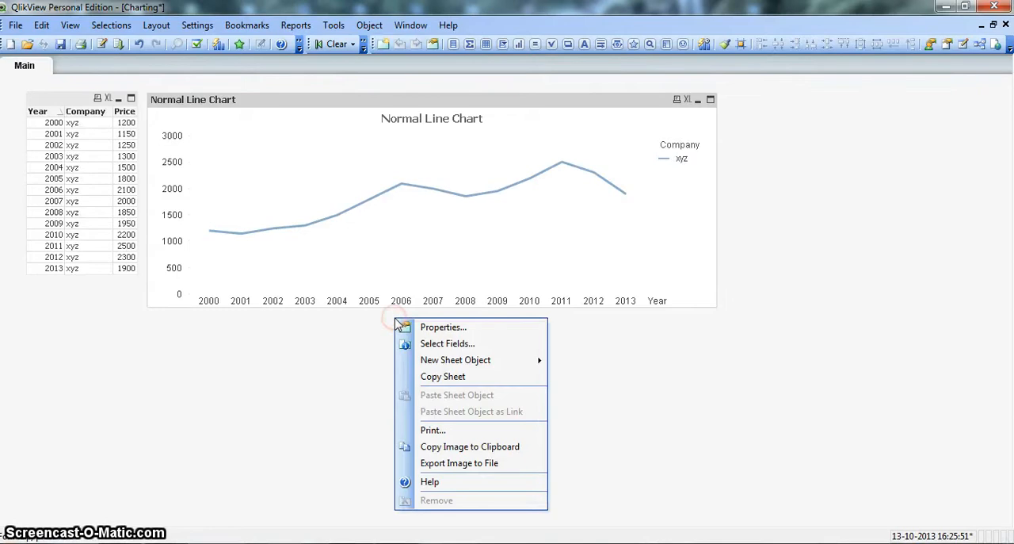
pyautogui.moveTo(456, 360)
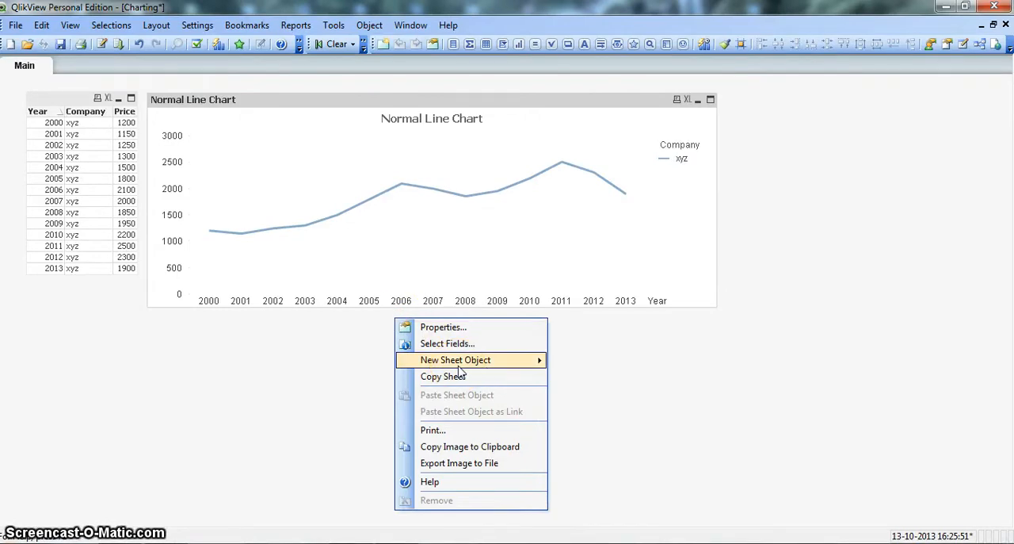
pyautogui.click(573, 347)
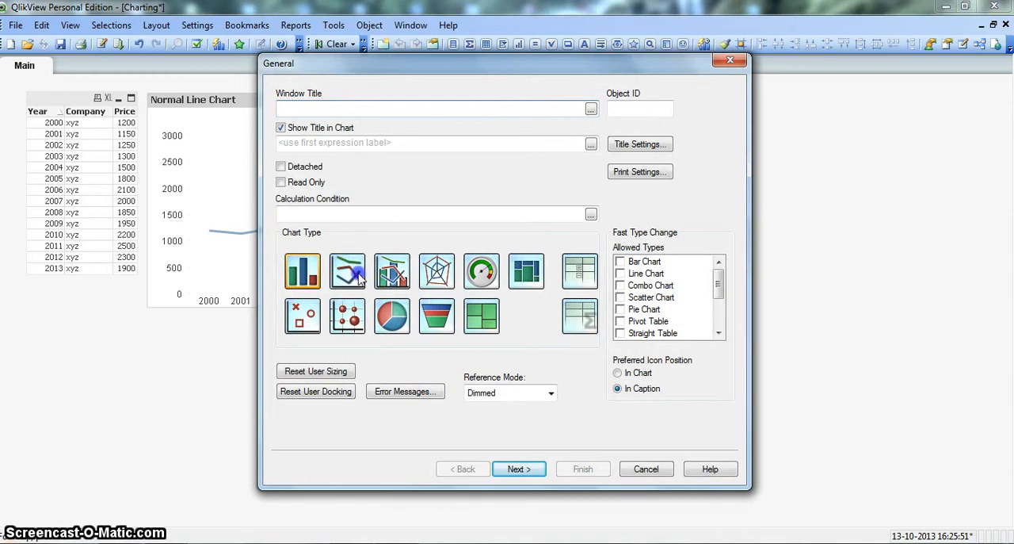
pyautogui.moveTo(520, 470)
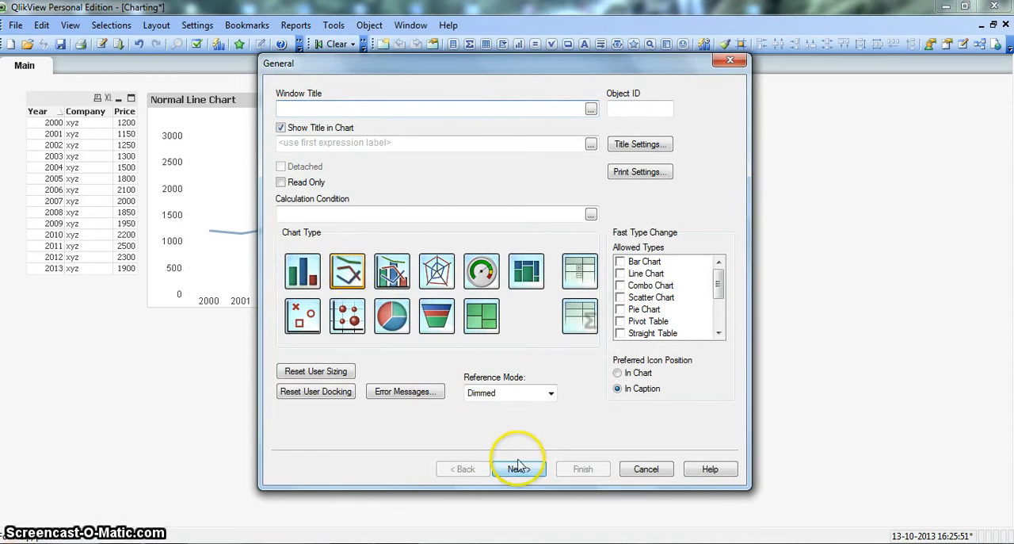
pyautogui.click(518, 469)
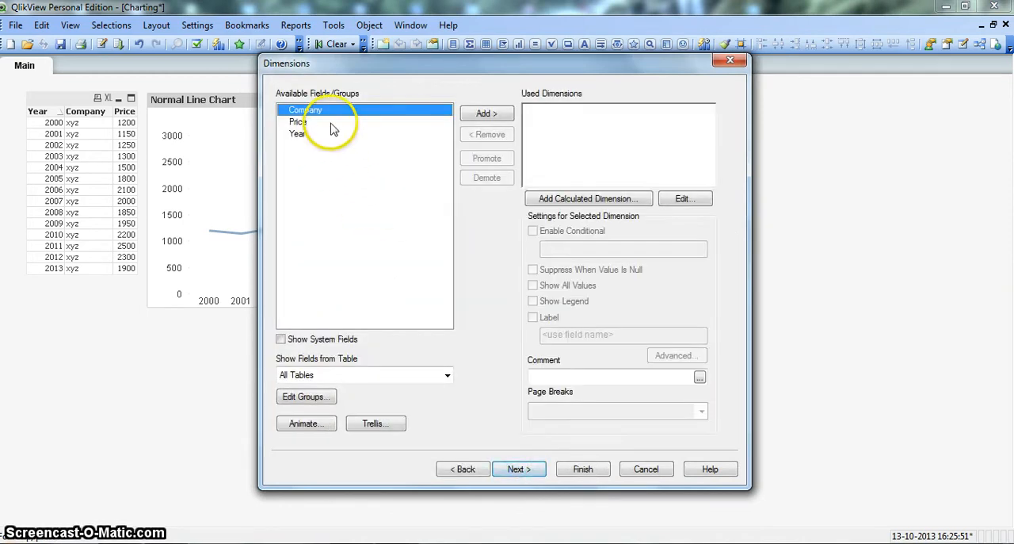
pyautogui.click(298, 133)
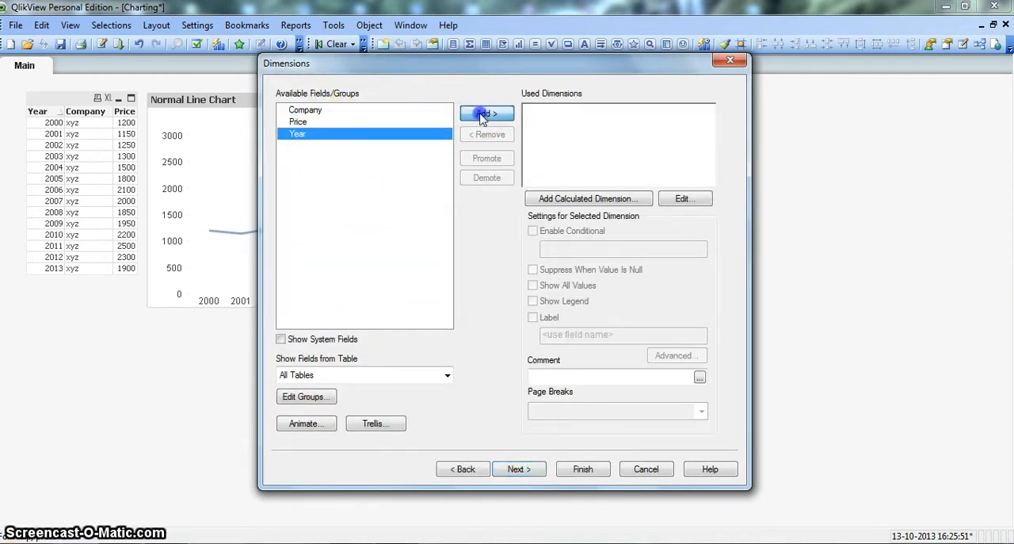
pyautogui.click(486, 114)
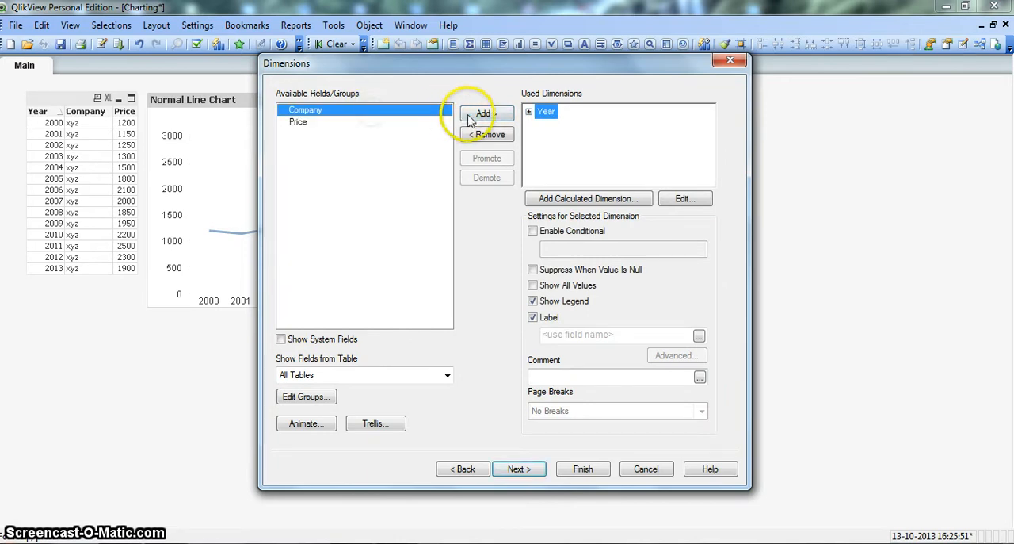
pyautogui.click(487, 112)
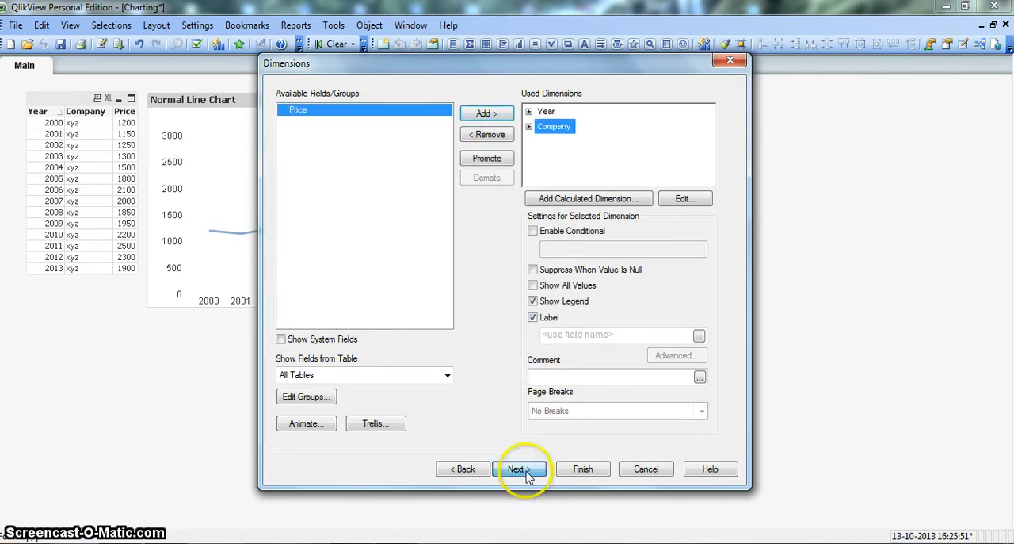
# Step: Add a Sum(Price) expression and start labelling it 'Step Line Chart'
pyautogui.click(516, 469)
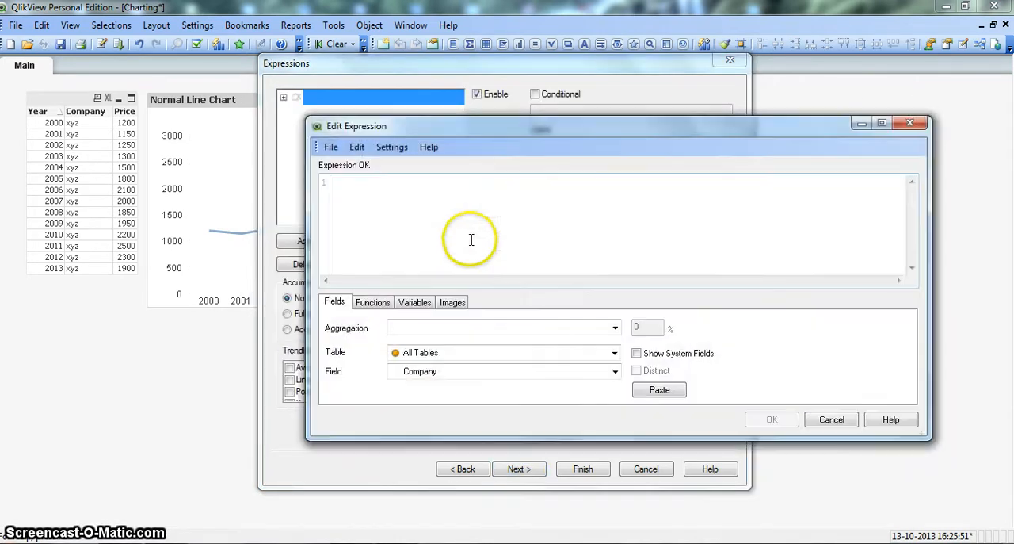
pyautogui.write('Sum(')
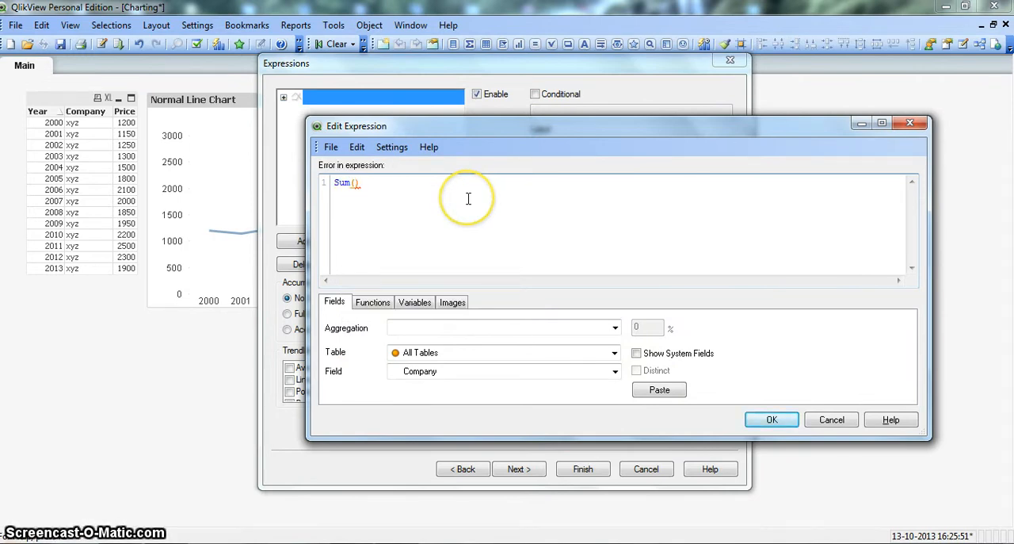
pyautogui.write('Price')
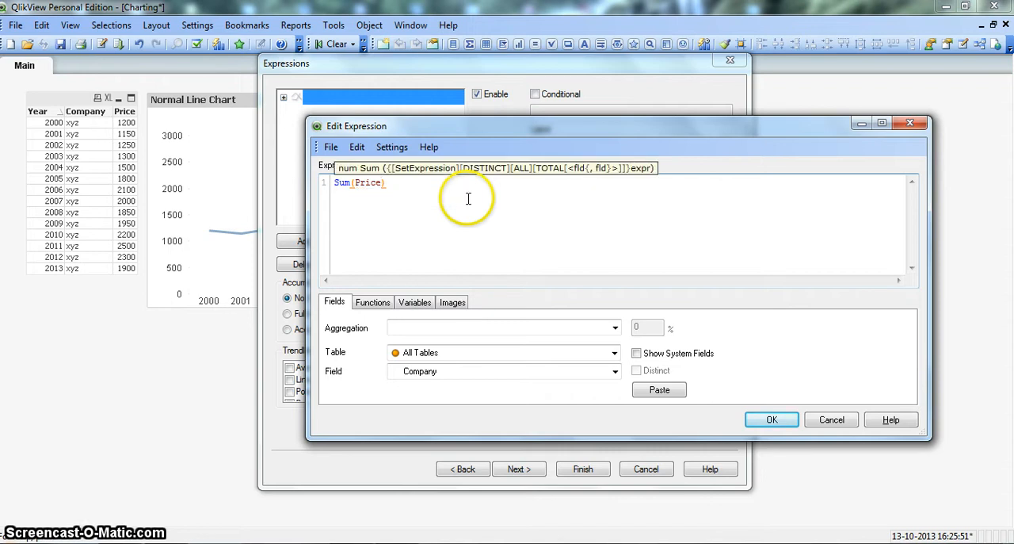
pyautogui.click(770, 418)
pyautogui.write('L')
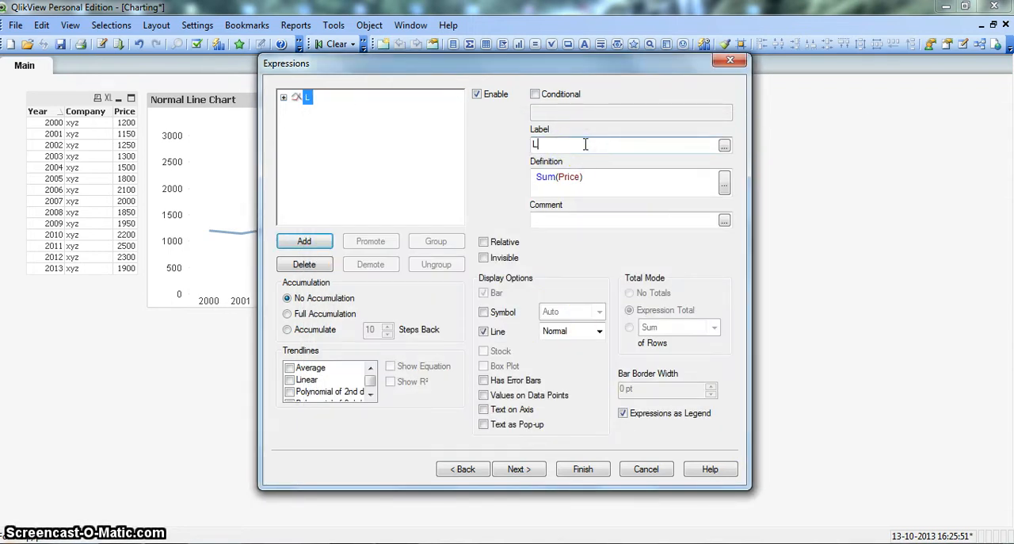
pyautogui.write('Step Line Chart')
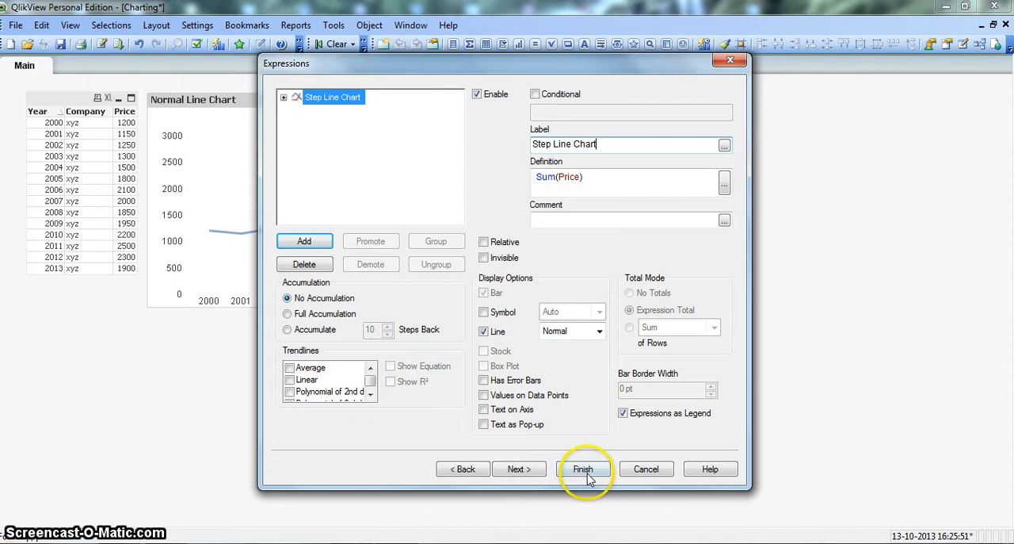
pyautogui.moveTo(499, 329)
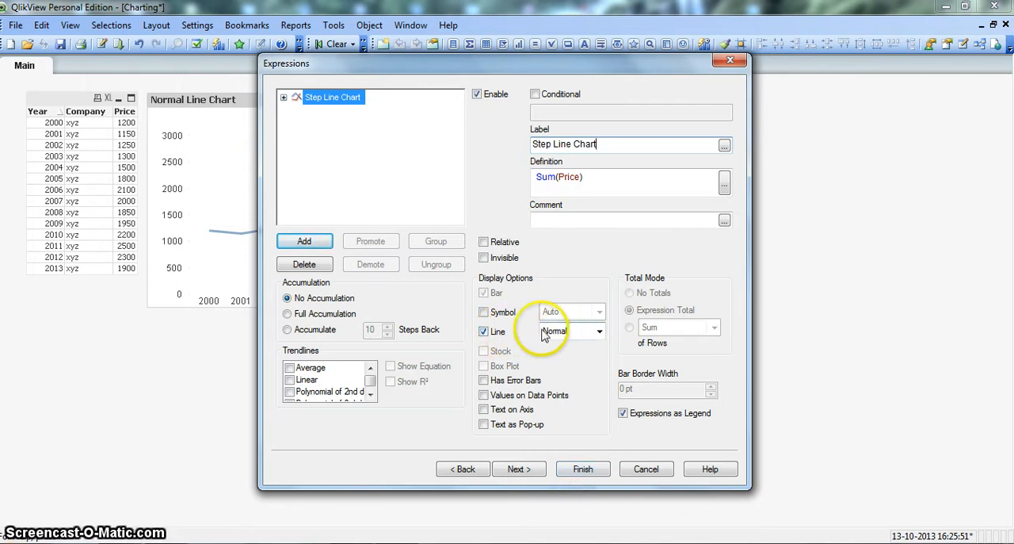
# Step: Set the line display to Plateau (leading) and finish the Step Line Chart
pyautogui.click(599, 330)
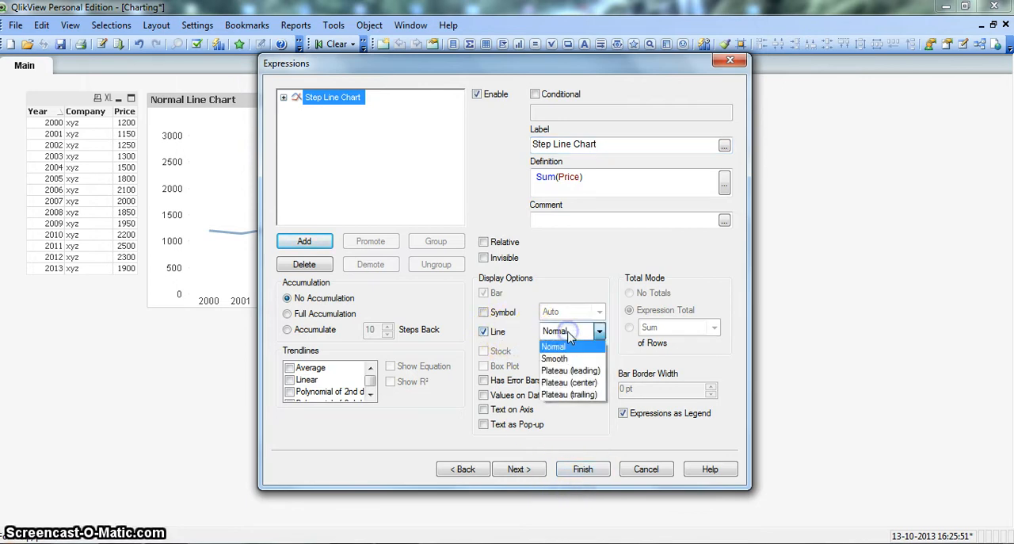
pyautogui.moveTo(569, 371)
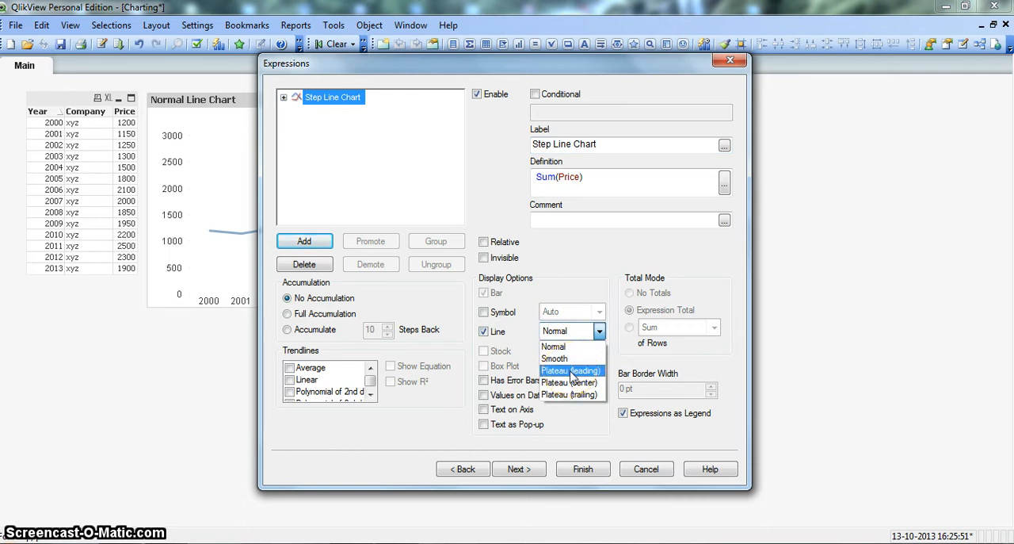
pyautogui.click(571, 371)
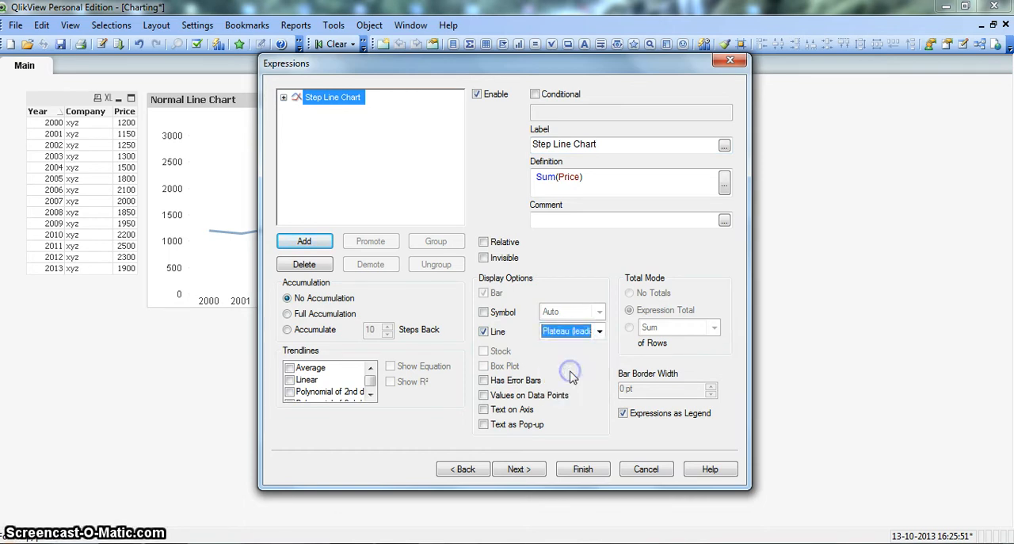
pyautogui.click(583, 466)
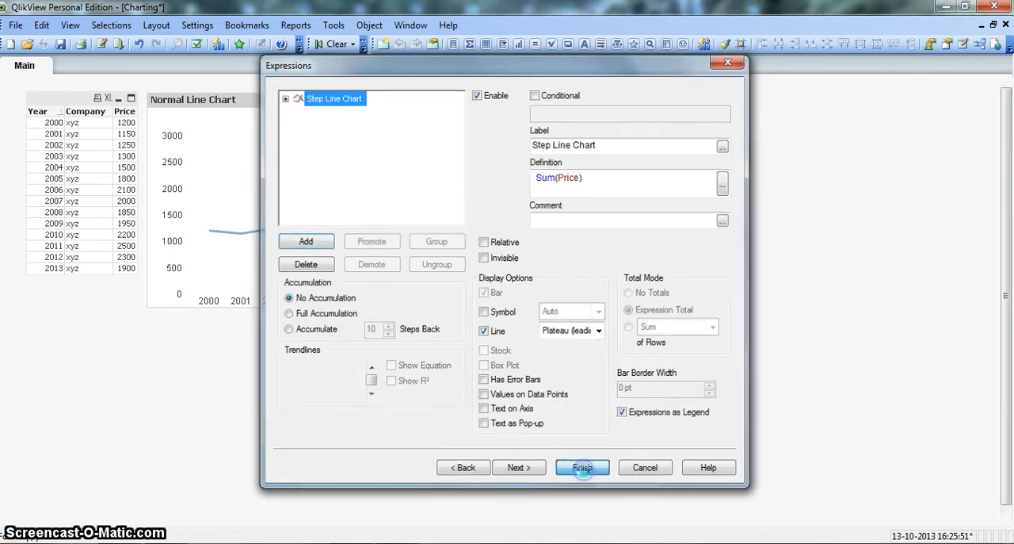
pyautogui.click(583, 466)
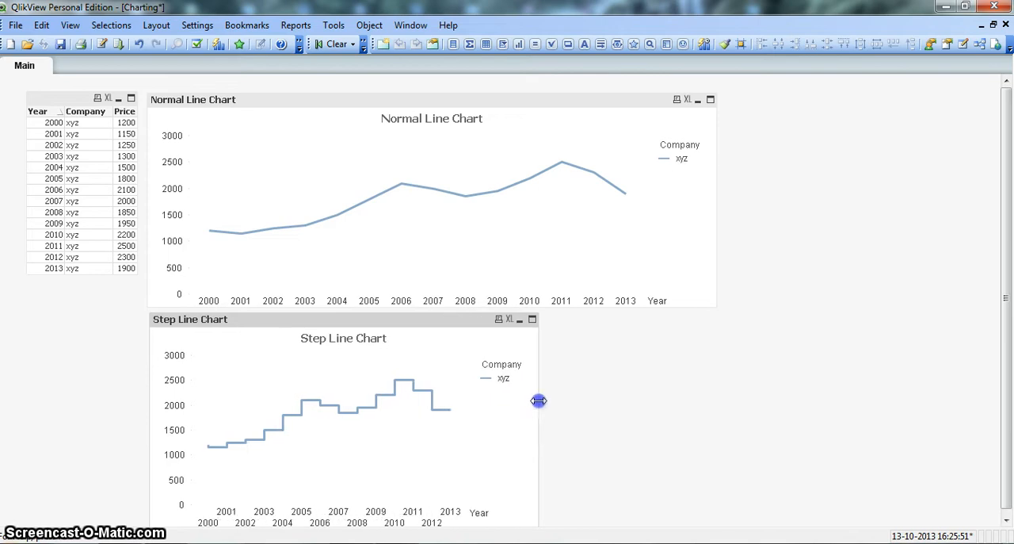
# Step: Widen the Step Line Chart to match the Normal Line Chart above it
pyautogui.moveTo(539, 400); pyautogui.dragTo(710, 371)
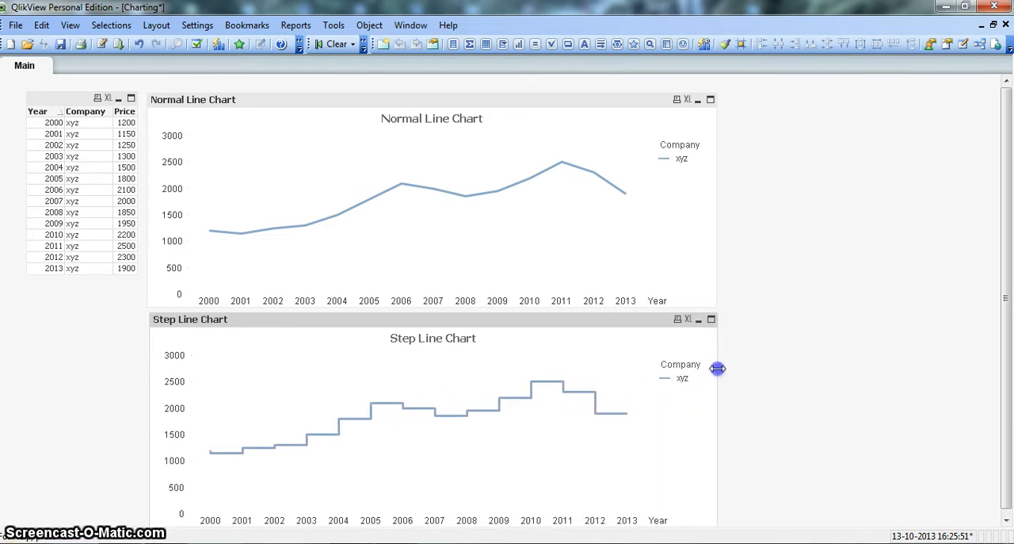
pyautogui.moveTo(298, 435)
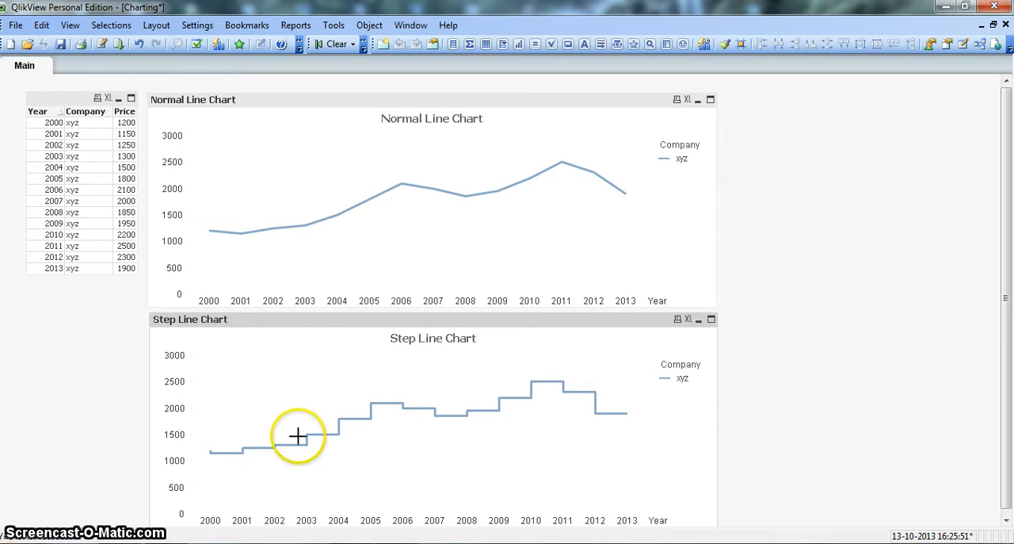
pyautogui.moveTo(304, 298)
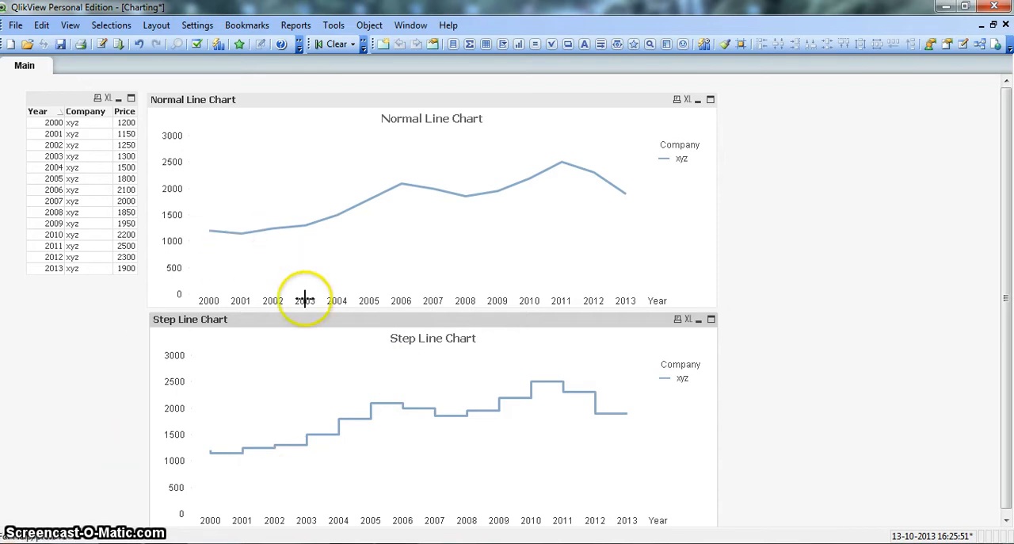
pyautogui.moveTo(349, 413)
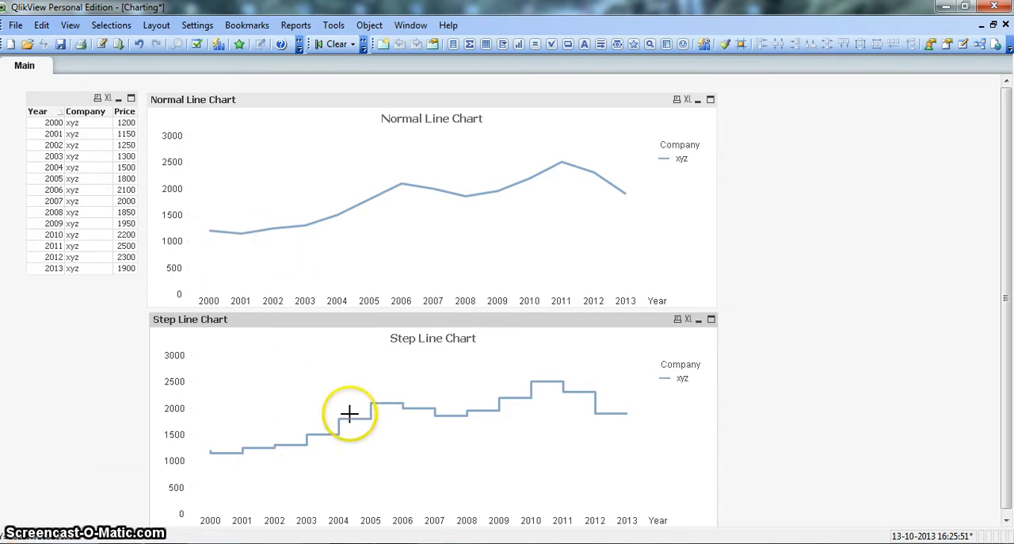
pyautogui.moveTo(247, 454)
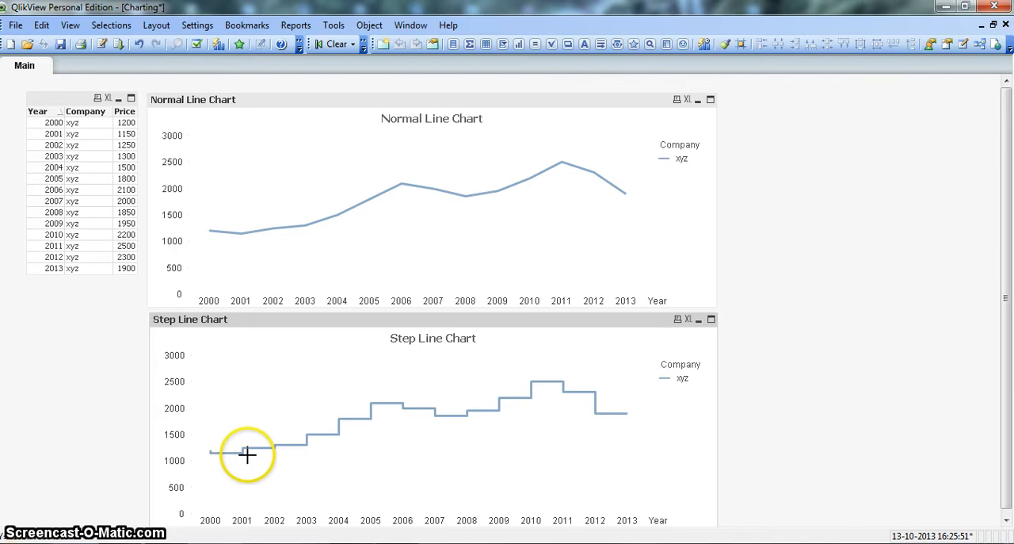
pyautogui.moveTo(237, 459)
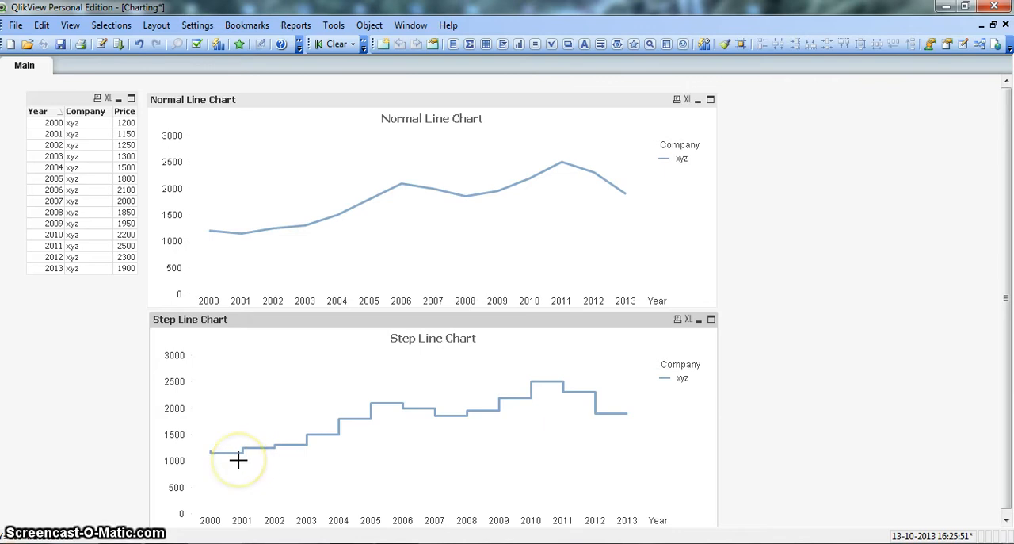
pyautogui.moveTo(288, 476)
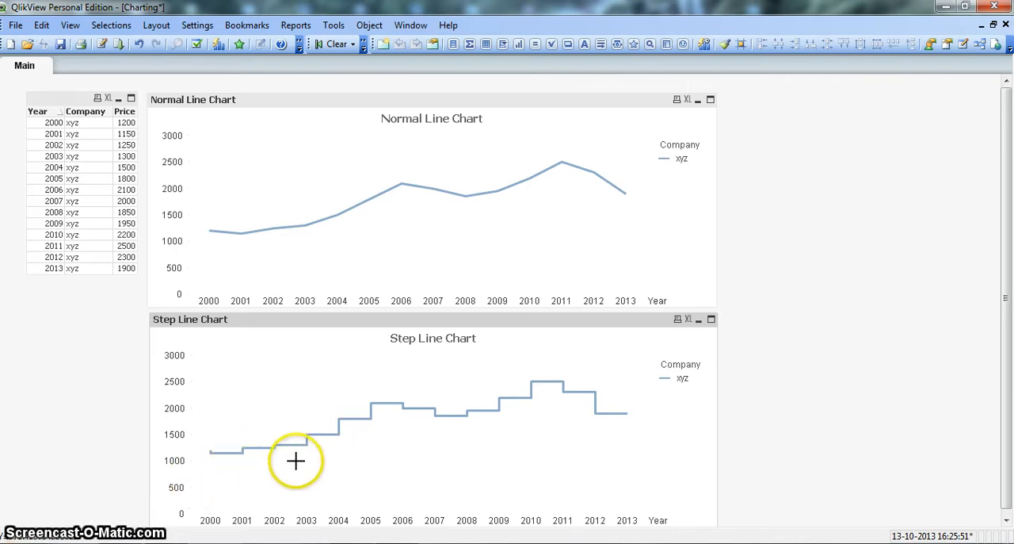
pyautogui.moveTo(304, 476)
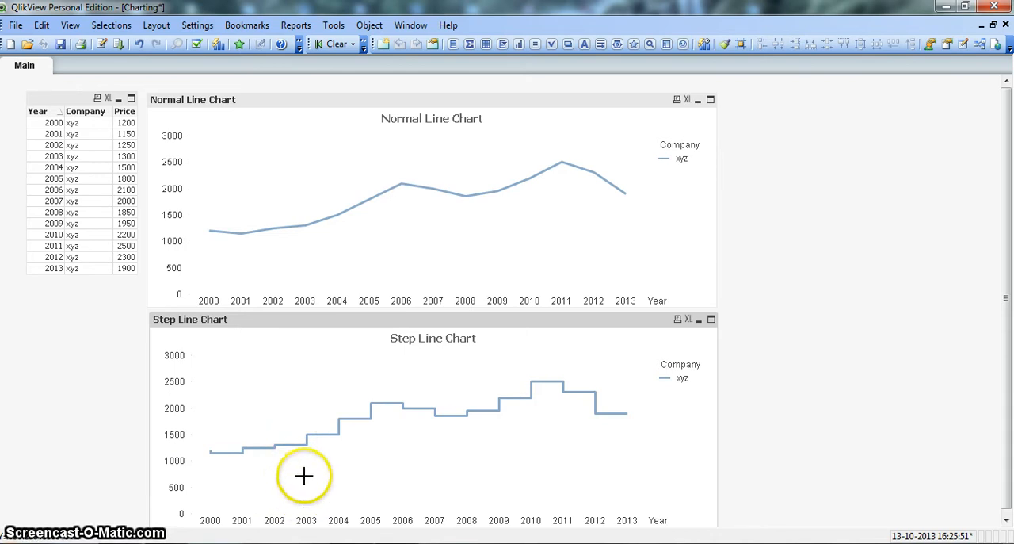
pyautogui.moveTo(342, 431)
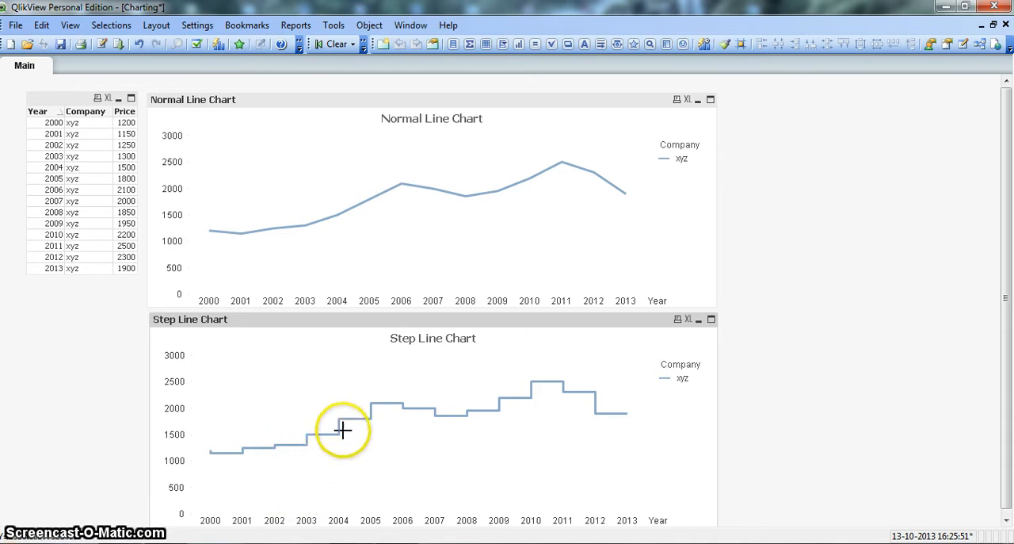
pyautogui.moveTo(402, 418)
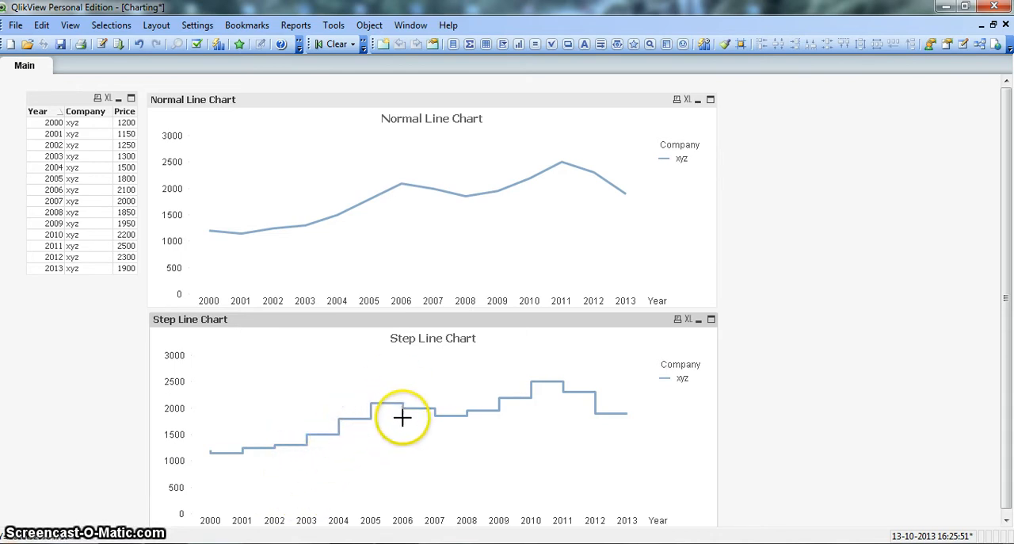
pyautogui.moveTo(400, 406)
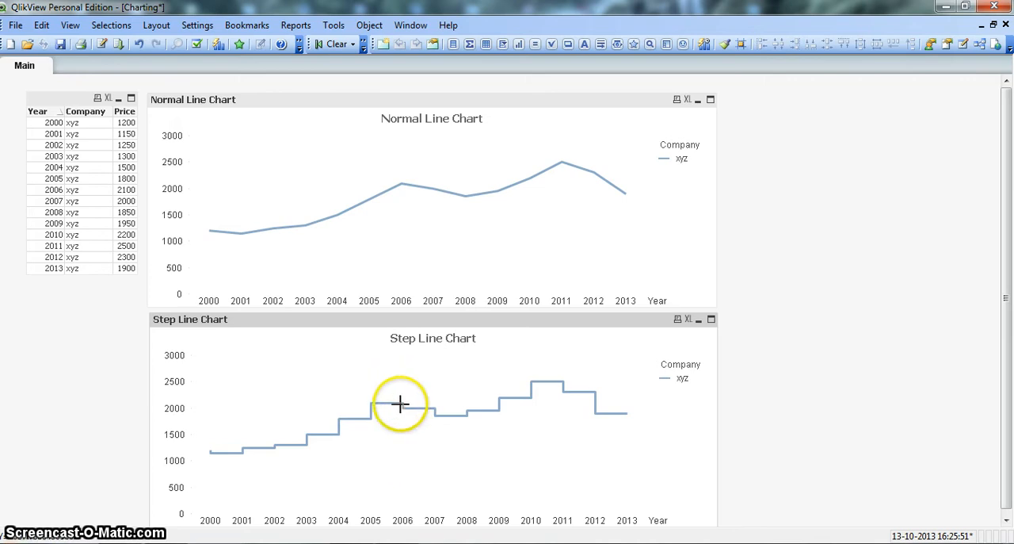
pyautogui.moveTo(498, 412)
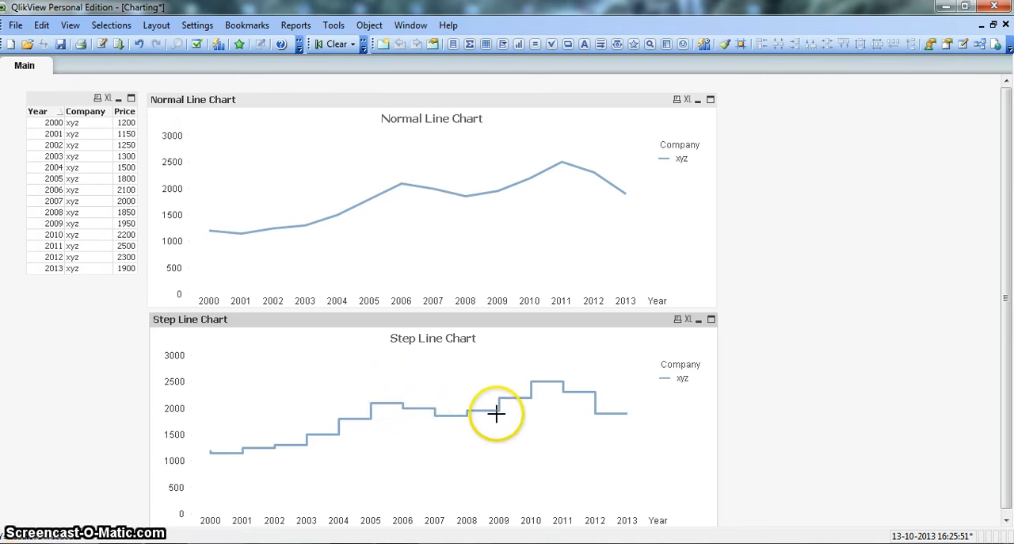
pyautogui.moveTo(494, 428)
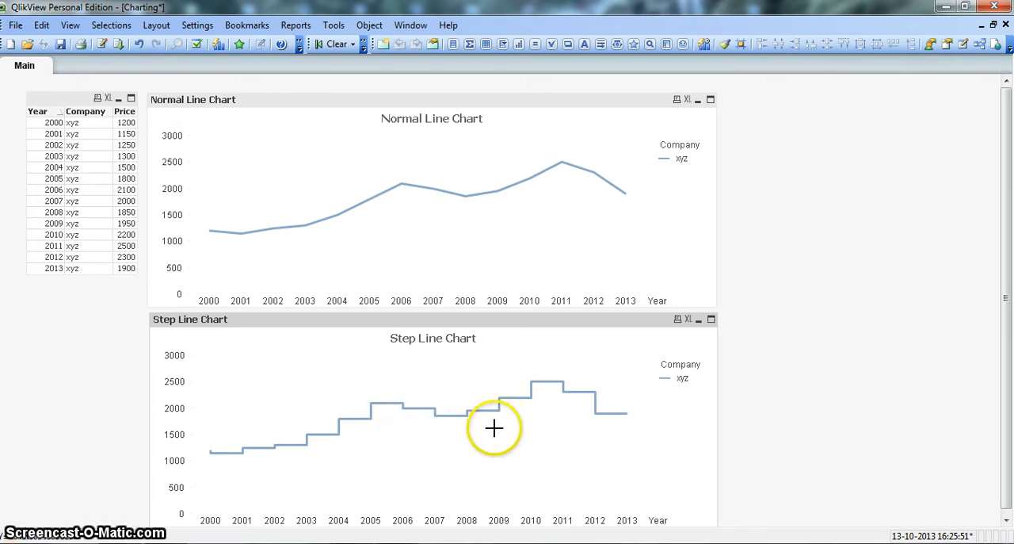
pyautogui.moveTo(502, 409)
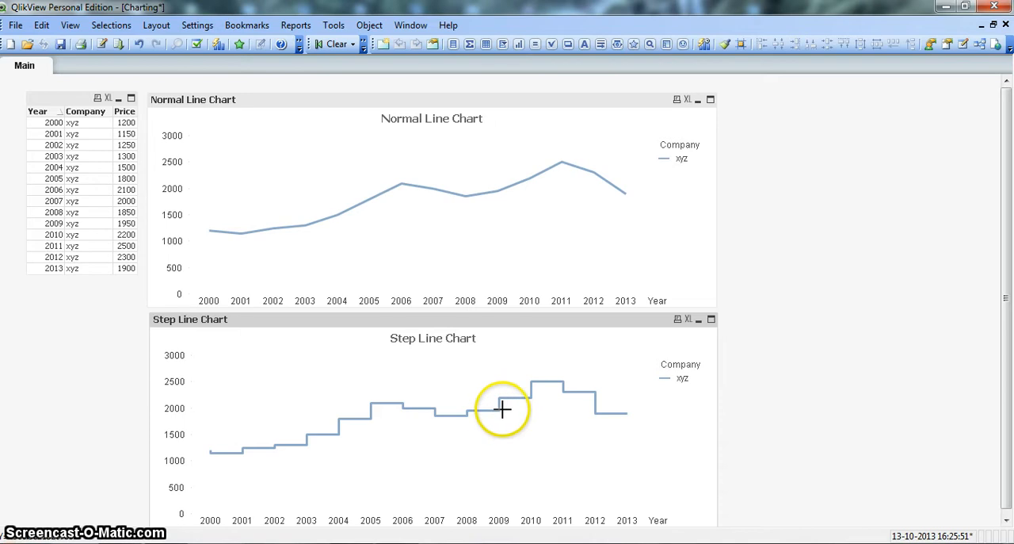
pyautogui.moveTo(510, 406)
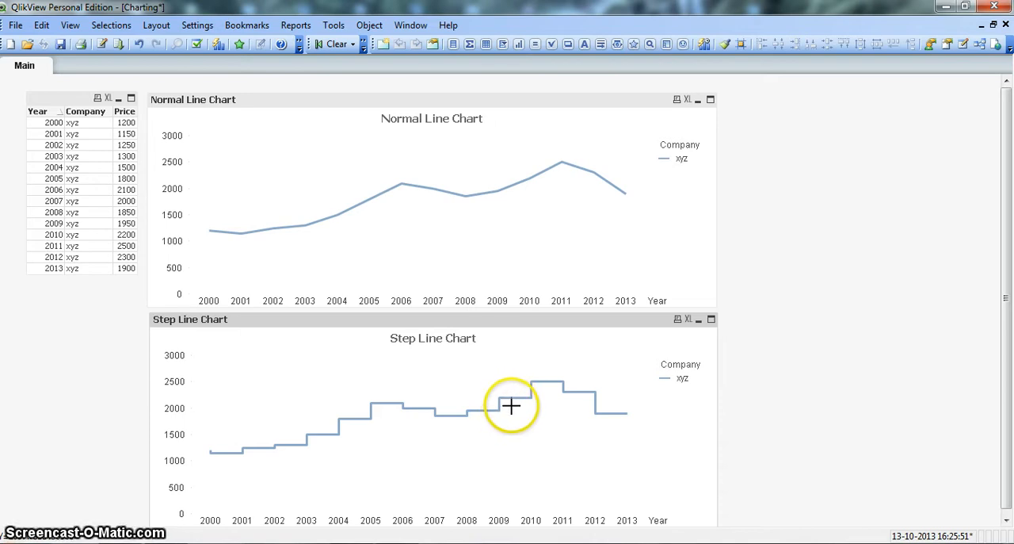
pyautogui.moveTo(571, 386)
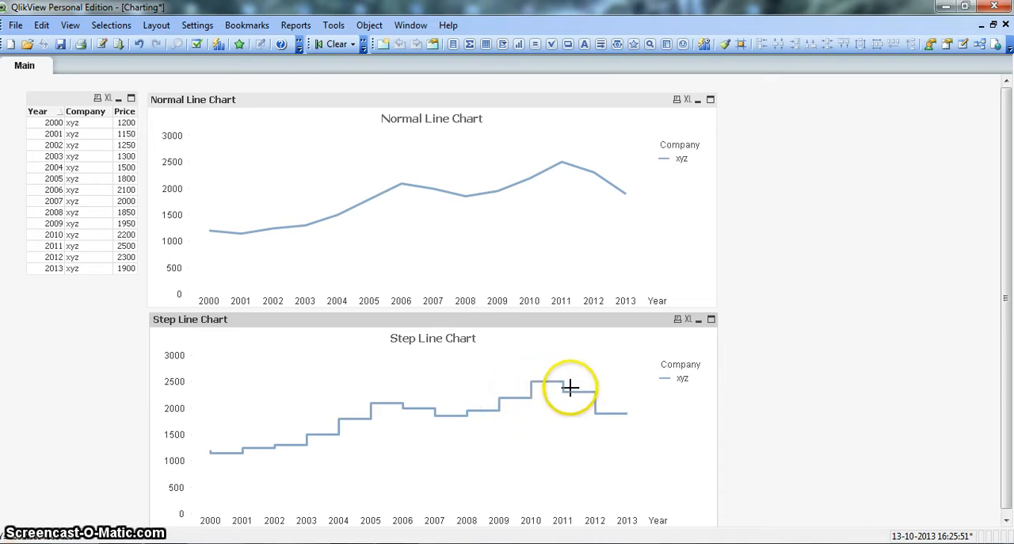
pyautogui.moveTo(578, 404)
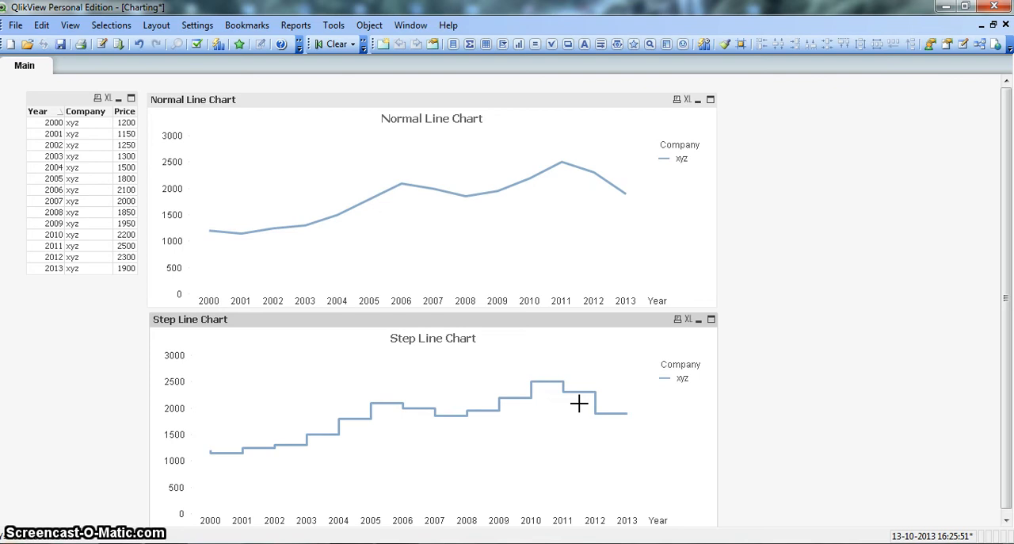